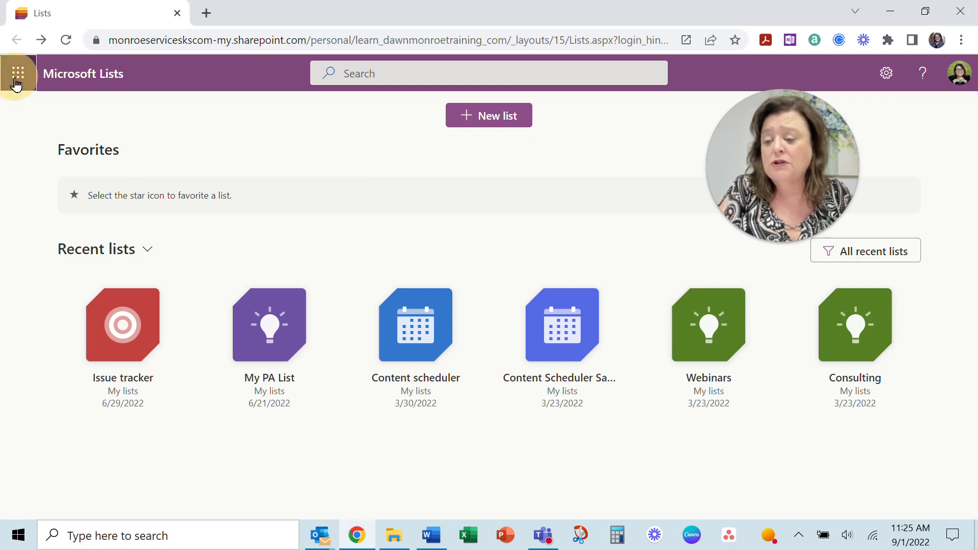
Step: Start a new list and browse the Create a list templates such as Issue tracker and Asset manager
click(17, 73)
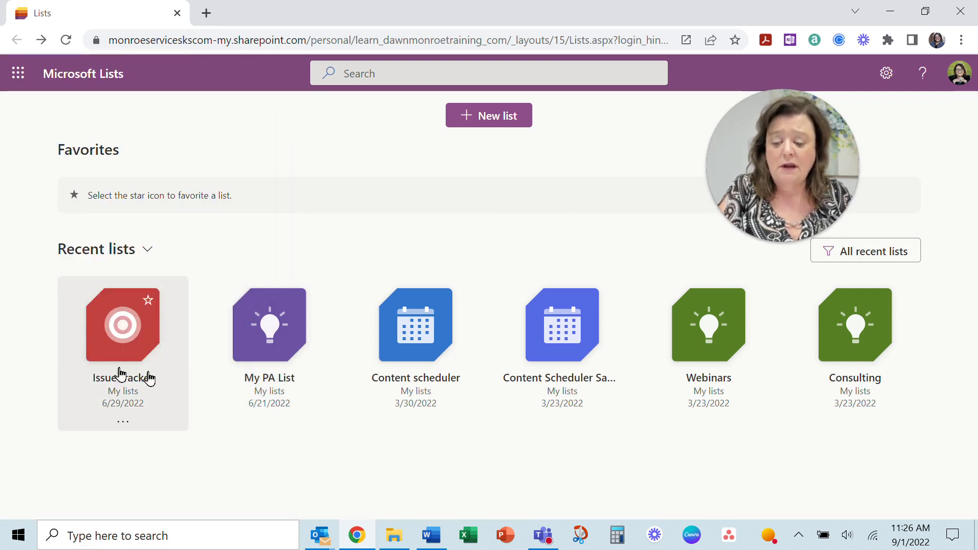
mouse_move(854, 324)
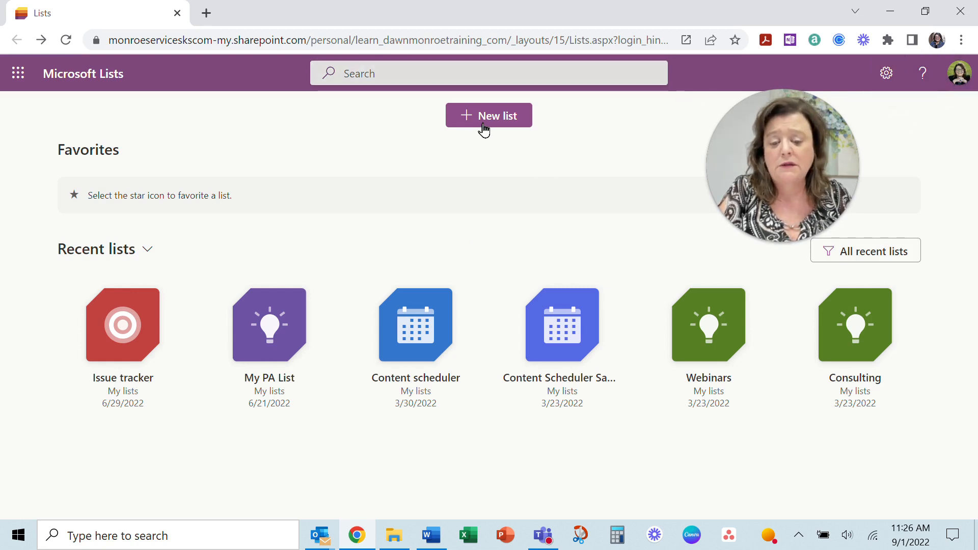
click(489, 115)
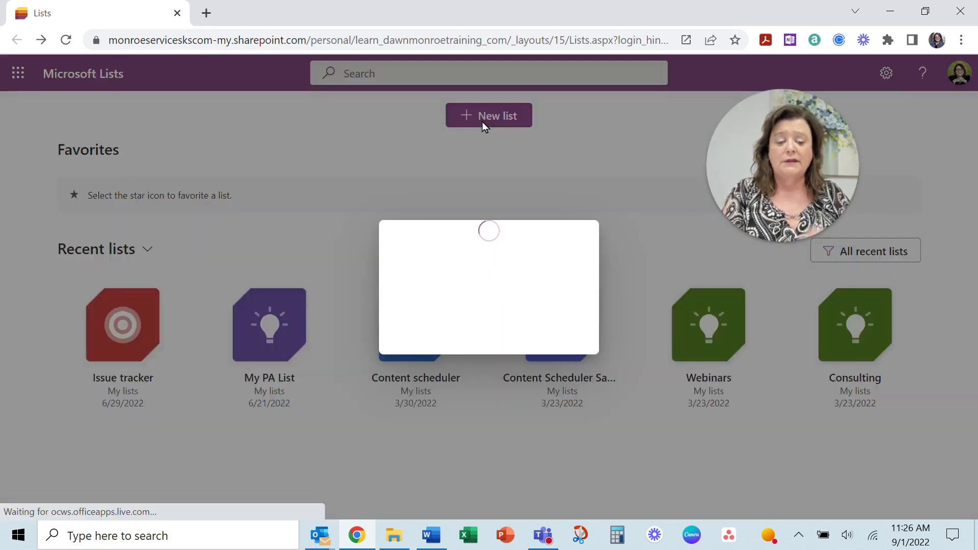
click(488, 115)
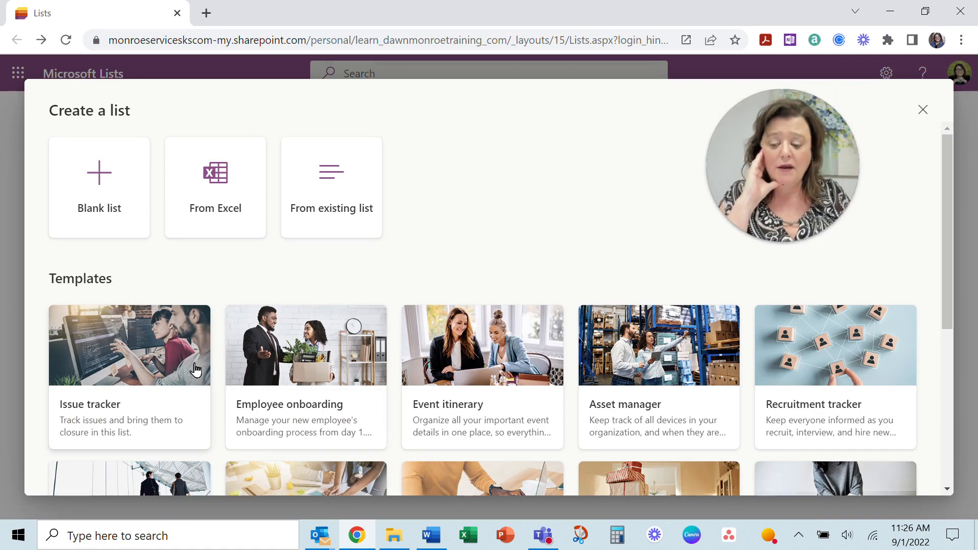
scroll(down, 3)
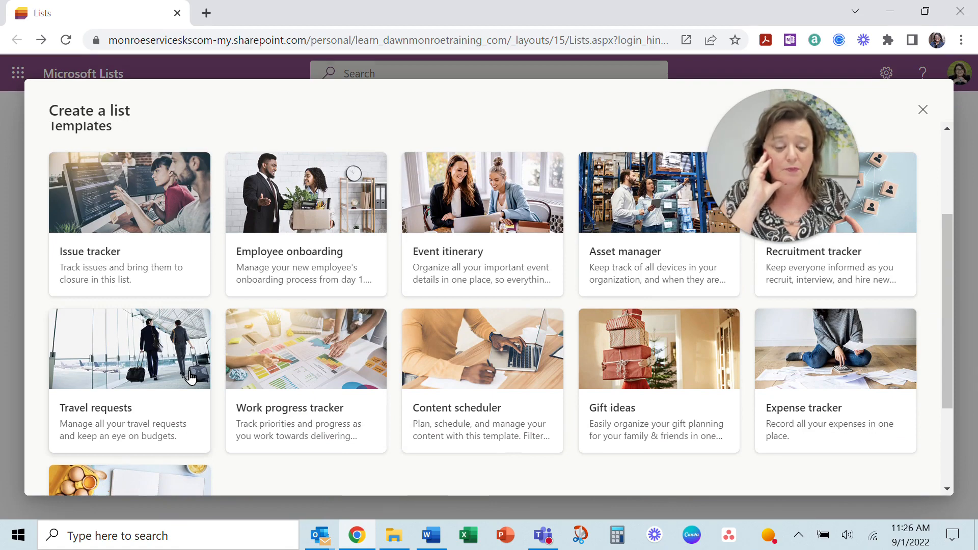
scroll(down, 3)
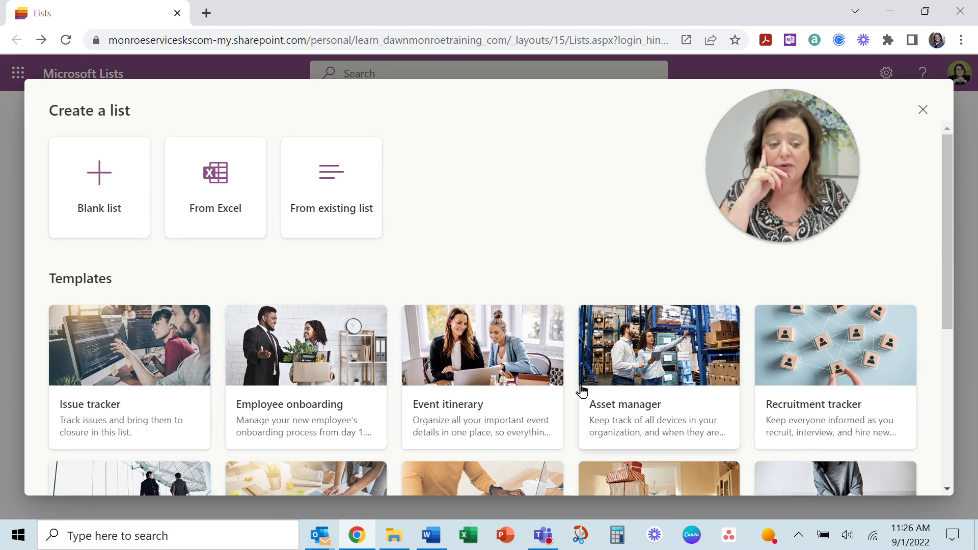
mouse_move(129, 216)
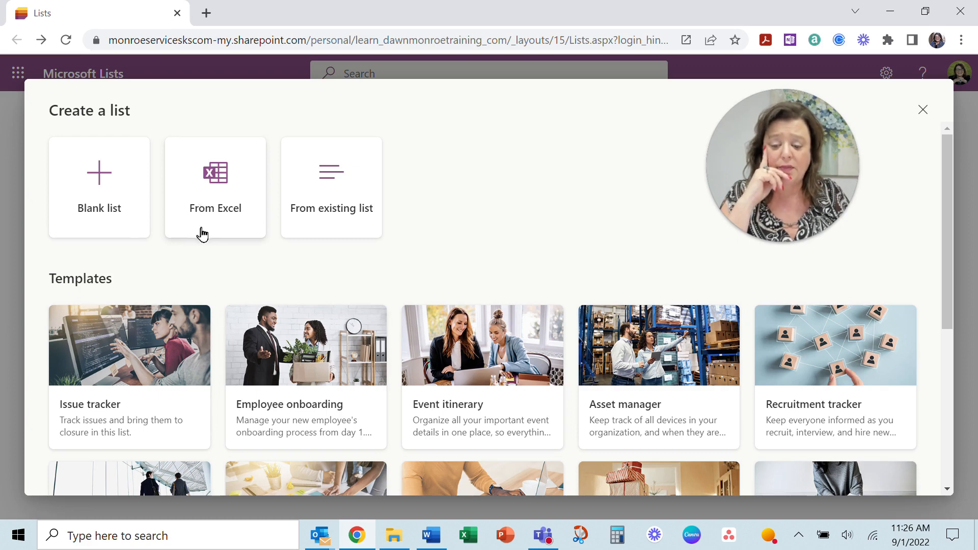
mouse_move(335, 200)
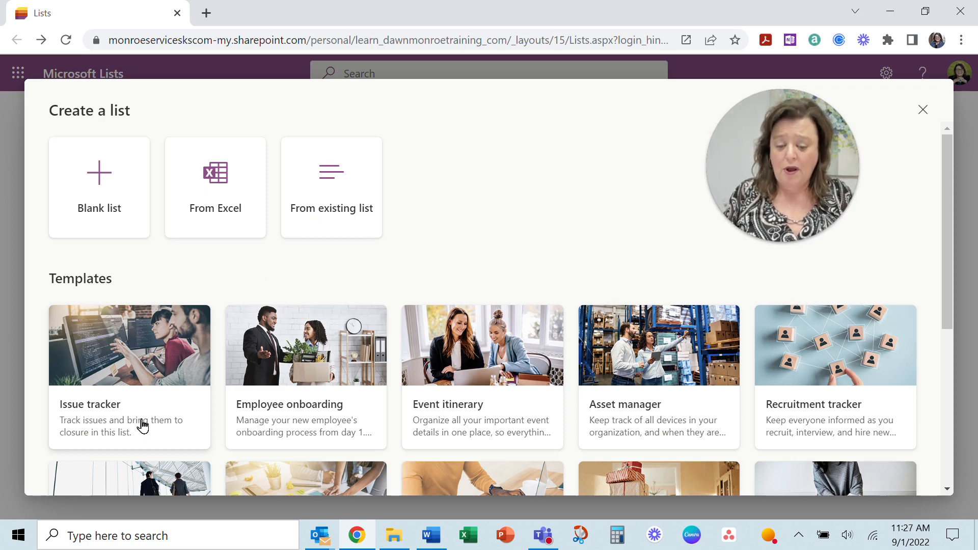
mouse_move(129, 422)
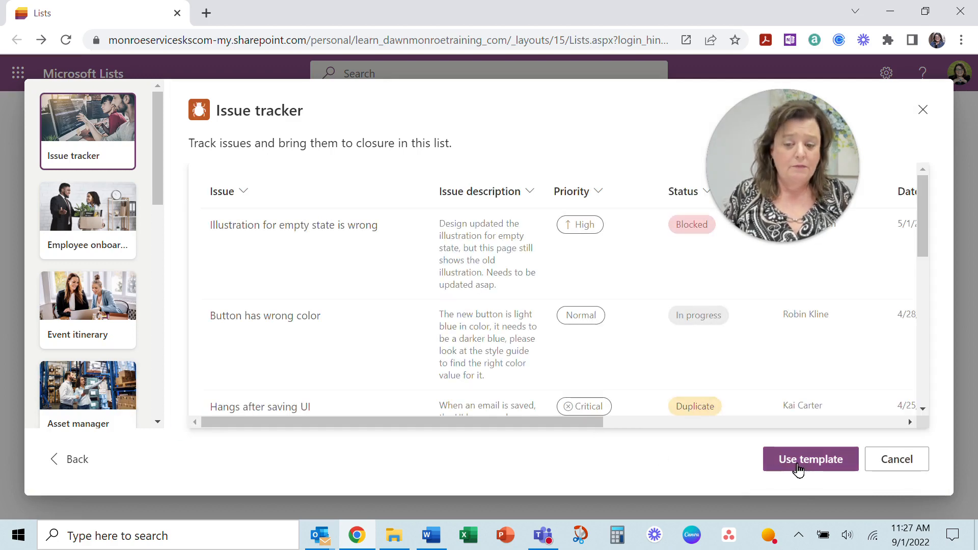
mouse_move(235, 201)
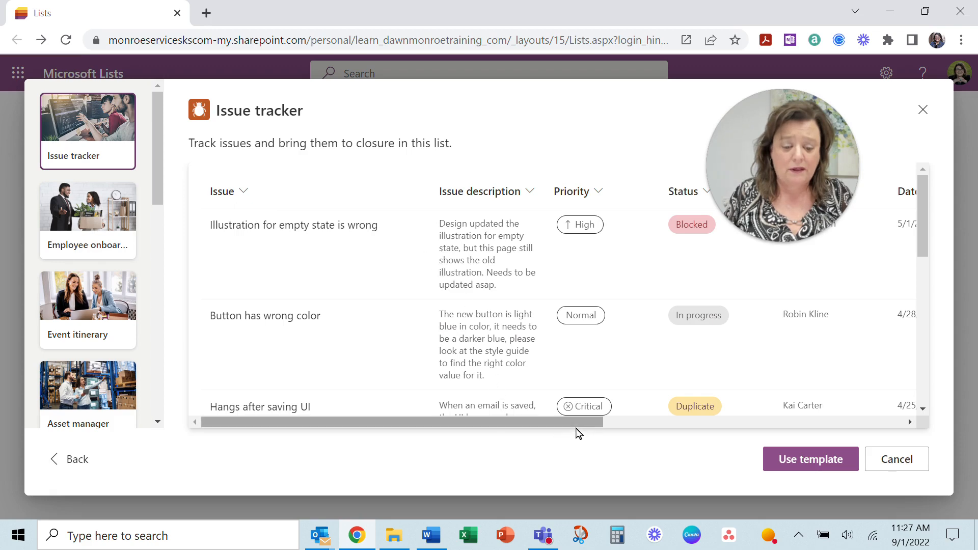
mouse_move(384, 415)
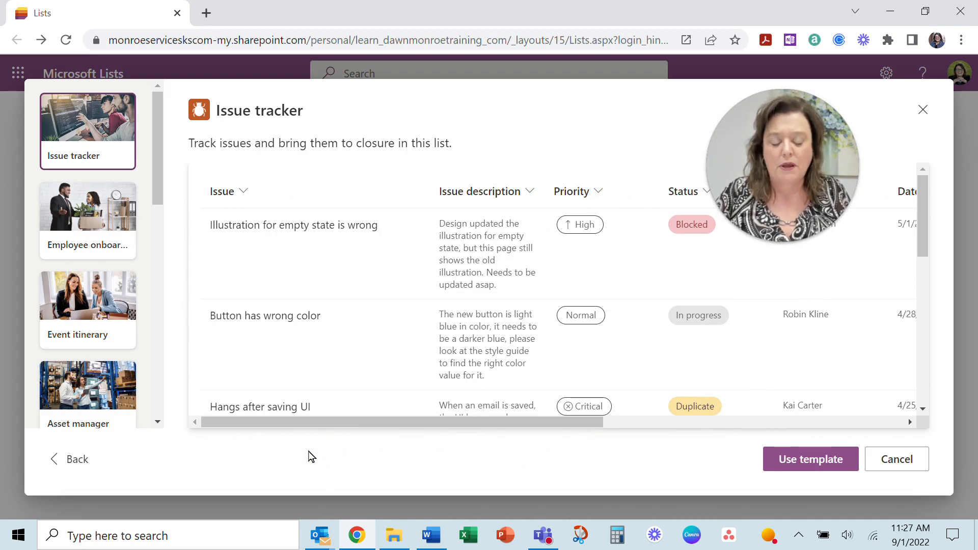
mouse_move(316, 248)
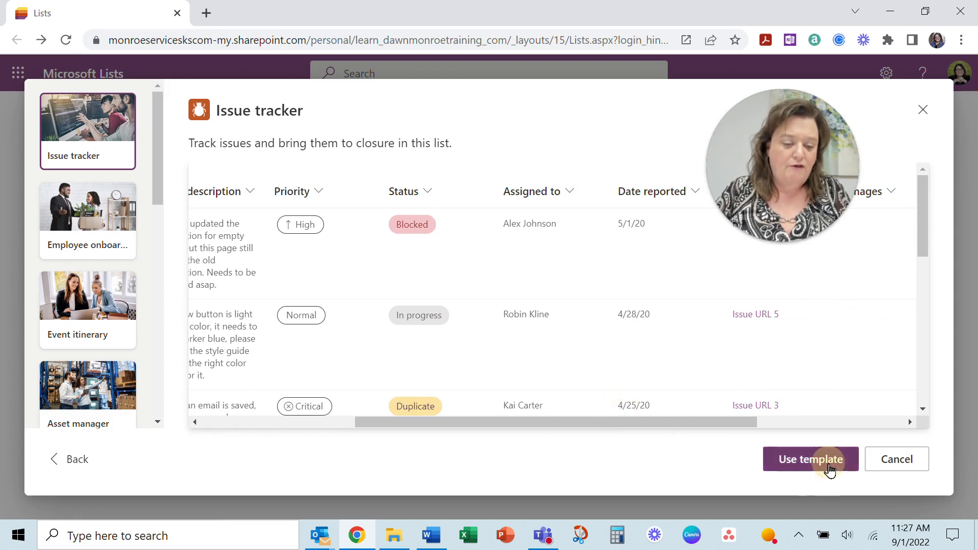
Step: Use the Issue tracker template and name the list 'Dawn's Question Tracker'
click(810, 459)
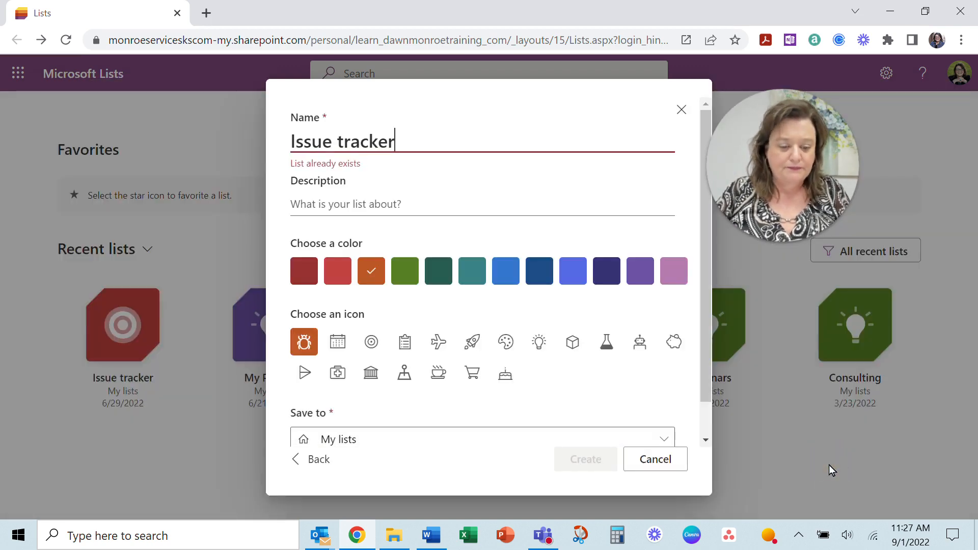
double_click(342, 142)
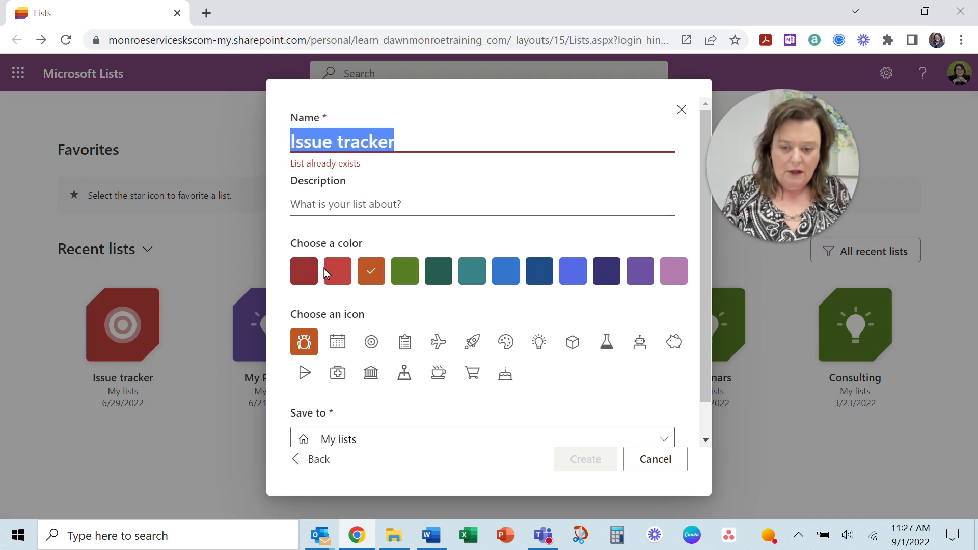
text(Dawn's Questi)
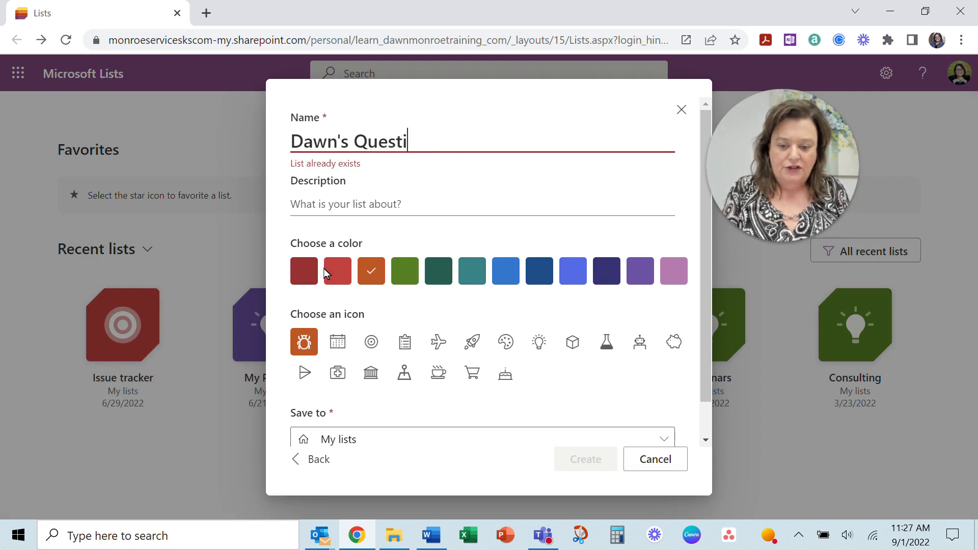
text(on Tracker)
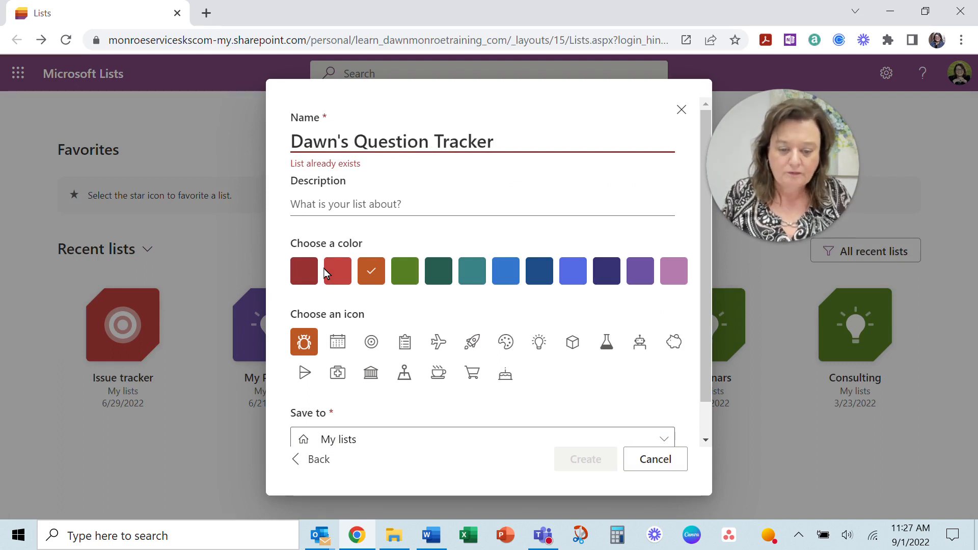
Step: Give the list a blue colour and clipboard icon, keeping it saved under My lists
click(505, 270)
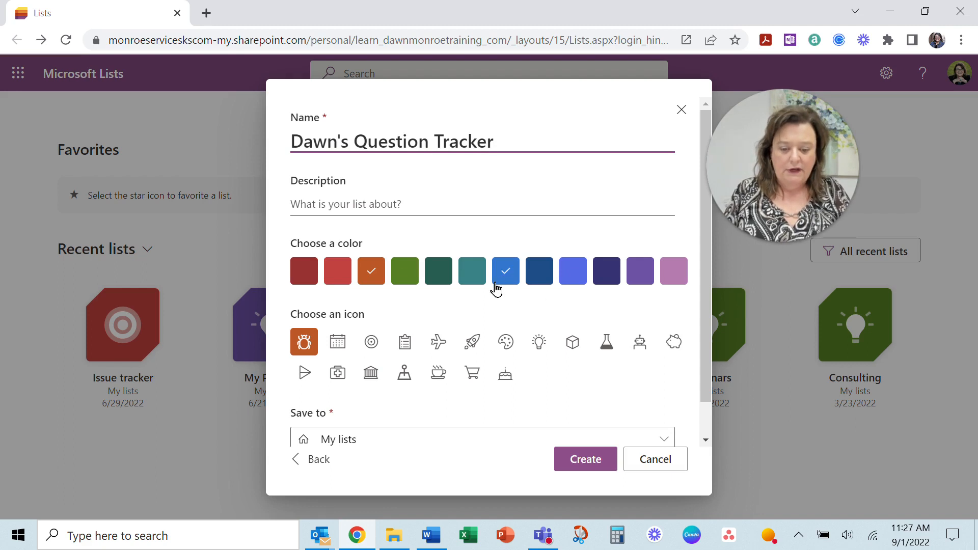
click(505, 270)
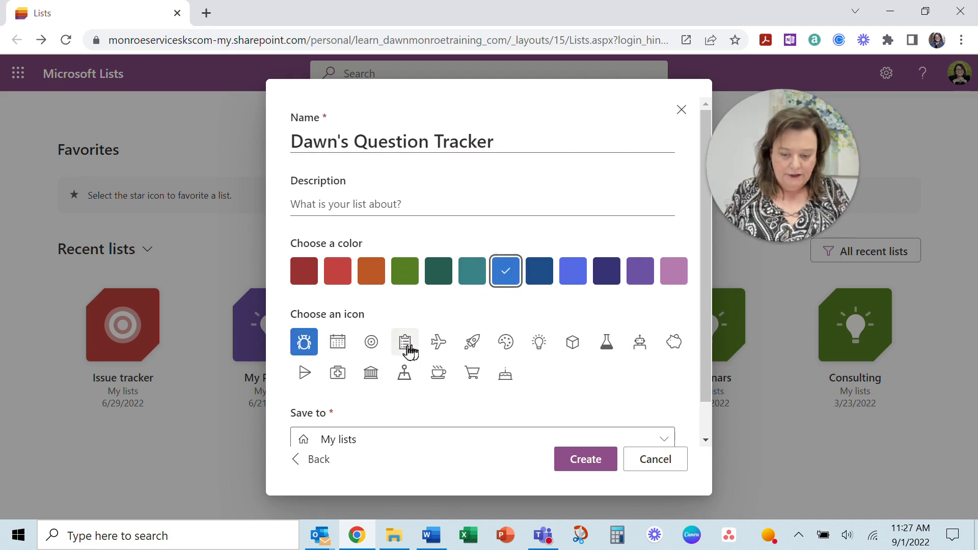
click(405, 342)
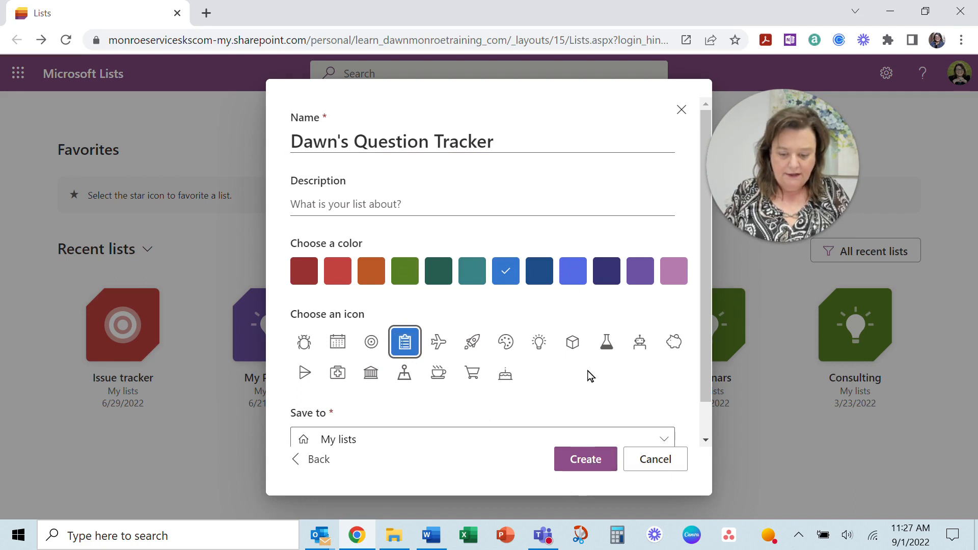
scroll(down, 3)
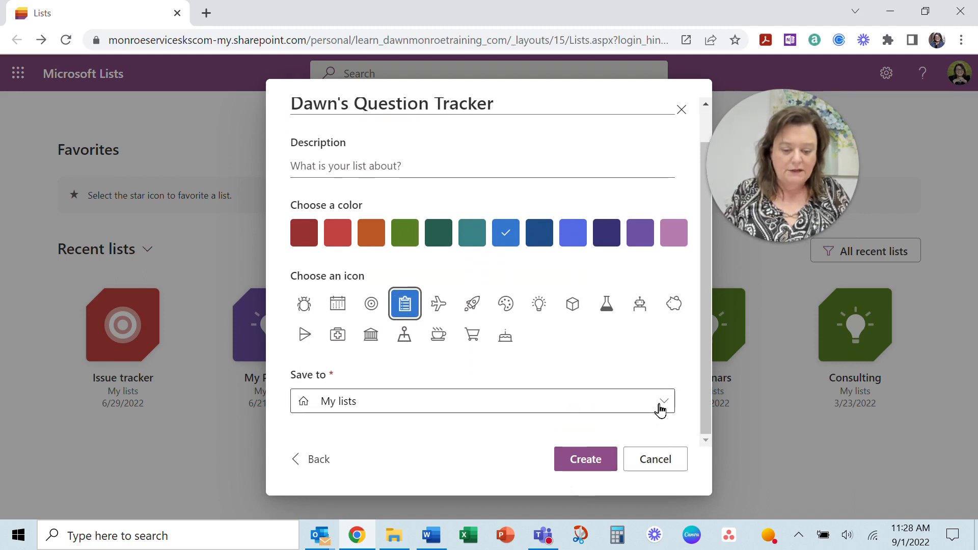
click(663, 401)
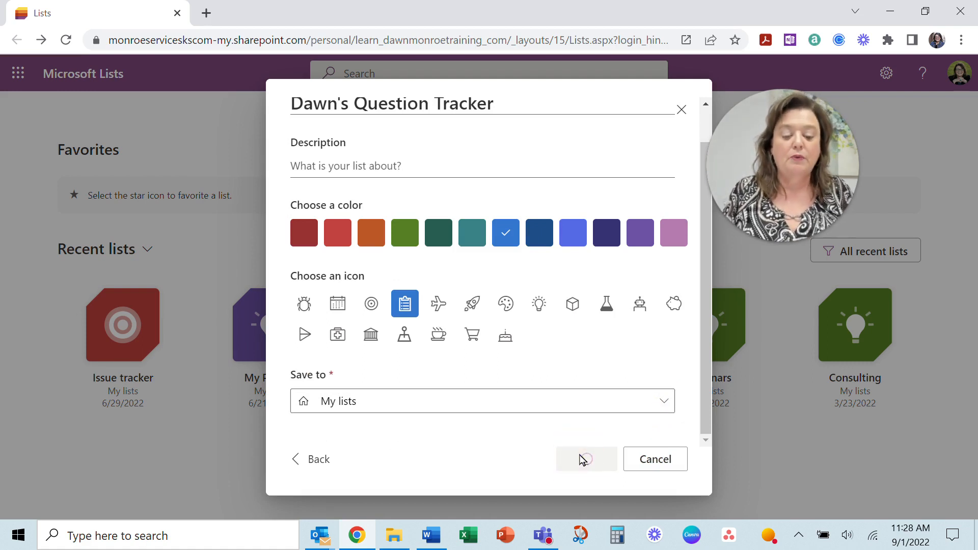
click(585, 460)
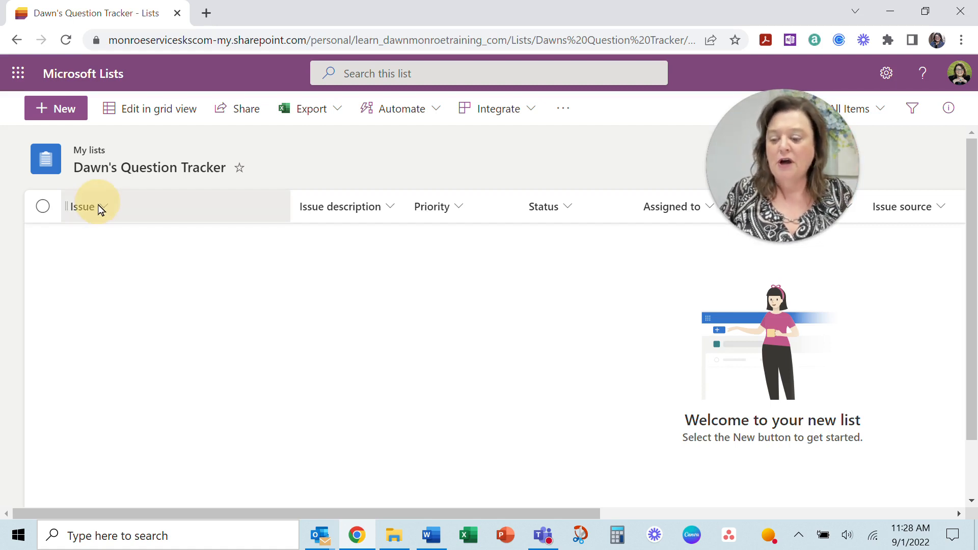
click(103, 206)
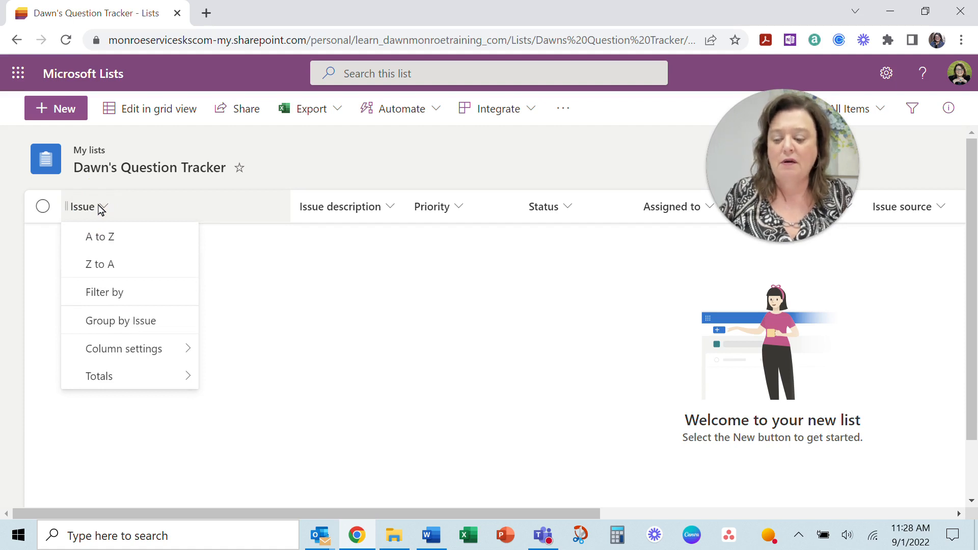
click(99, 376)
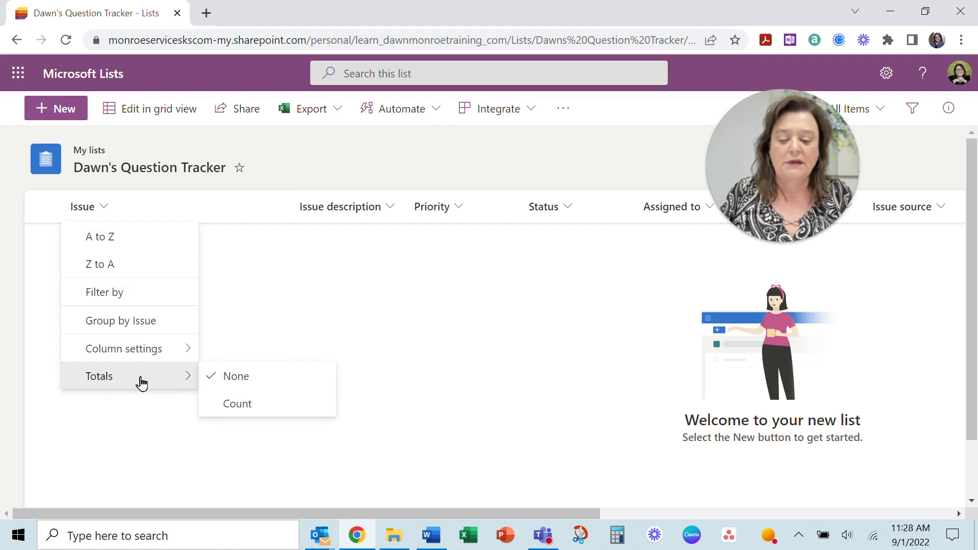
mouse_move(374, 212)
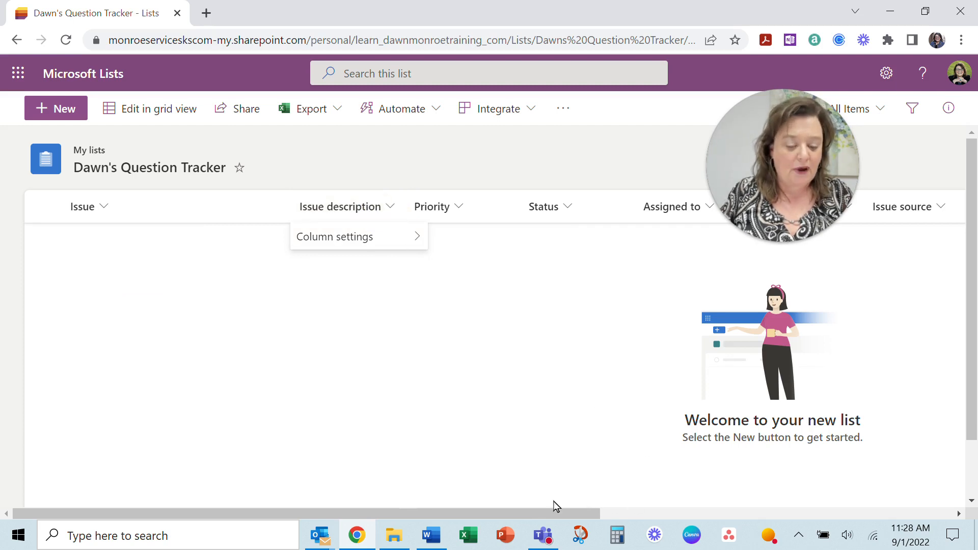
scroll(right, 3)
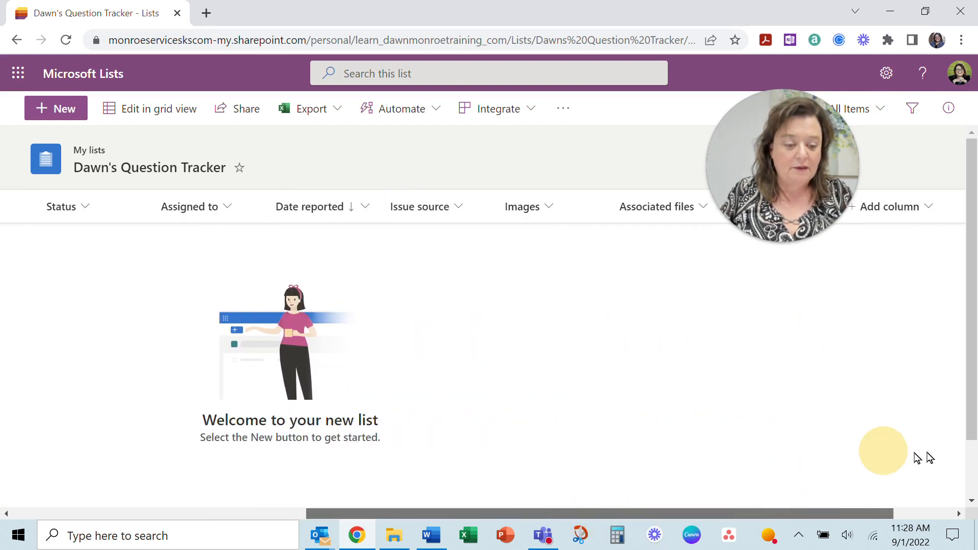
scroll(right, 3)
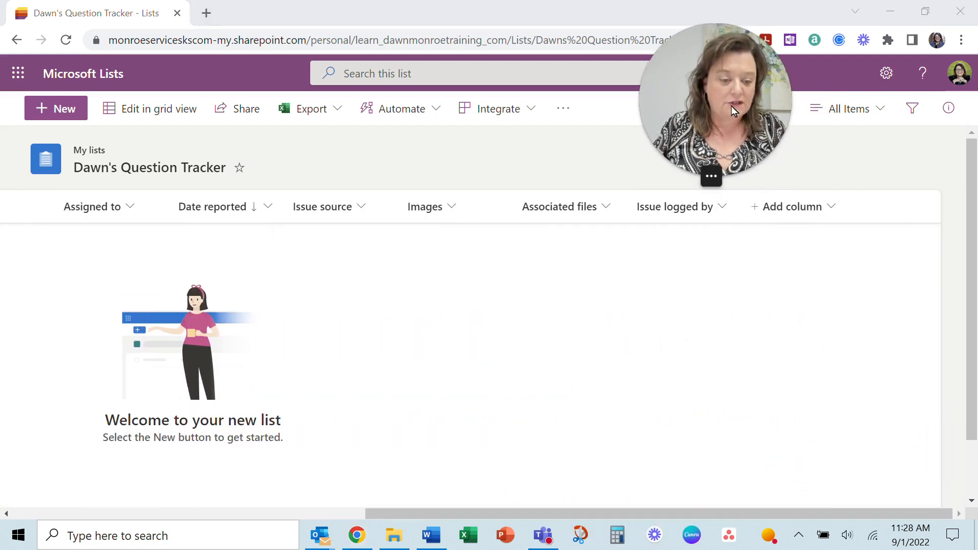
Step: Add a new column of type Date and time to the list
click(793, 207)
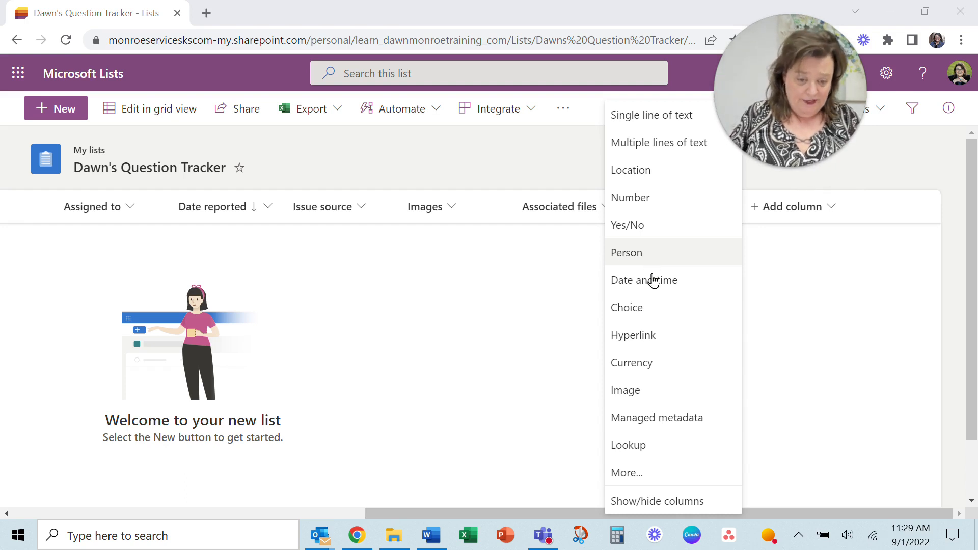
mouse_move(697, 287)
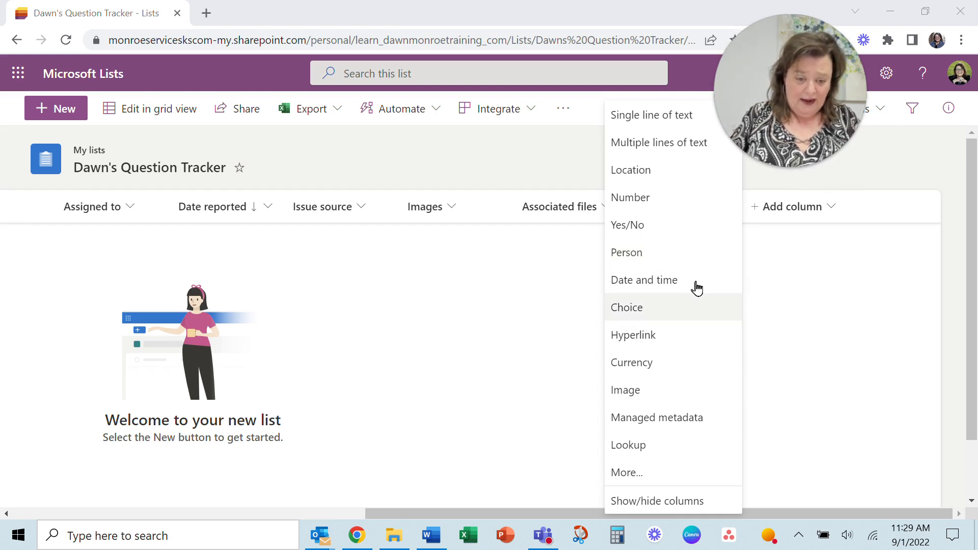
mouse_move(680, 287)
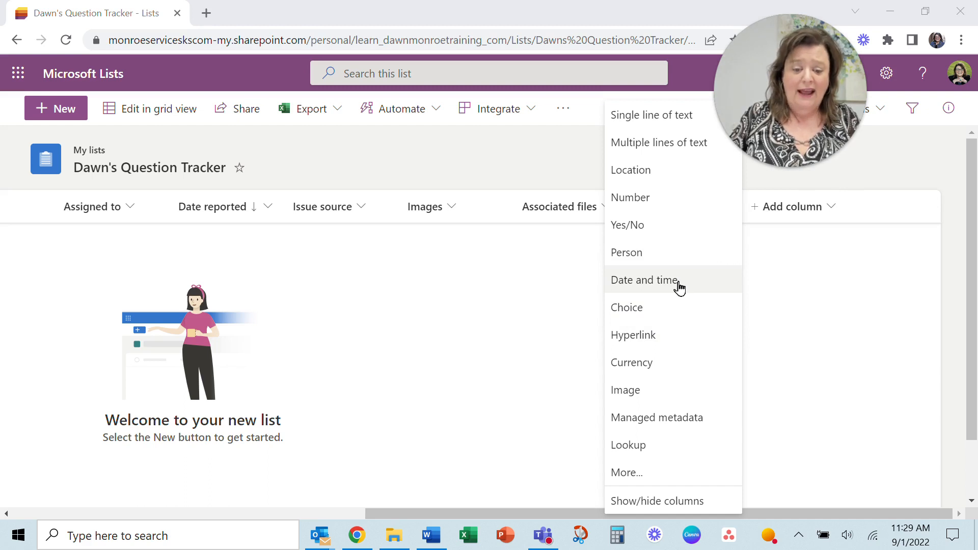
click(644, 281)
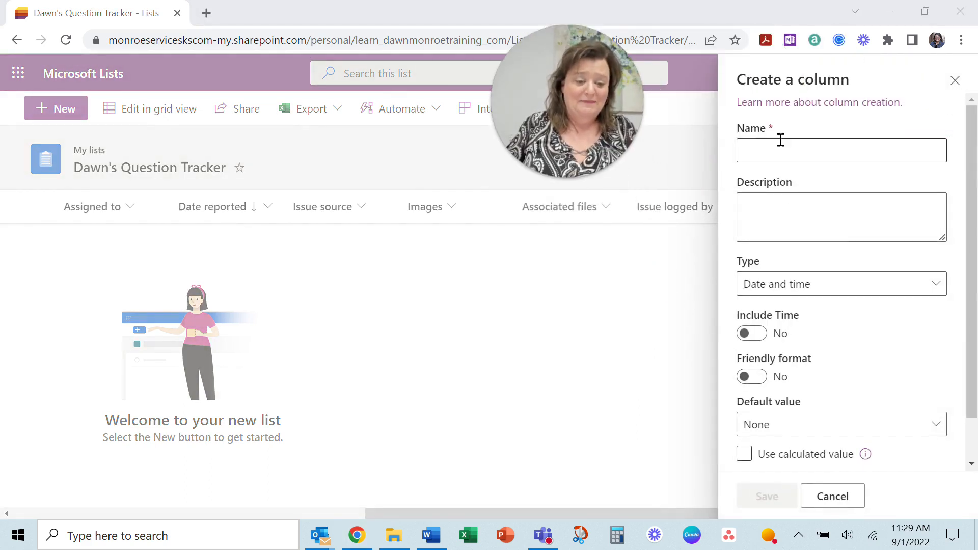
Step: Name the column 'Date Answered', leave Include Time off, and save it
click(840, 150)
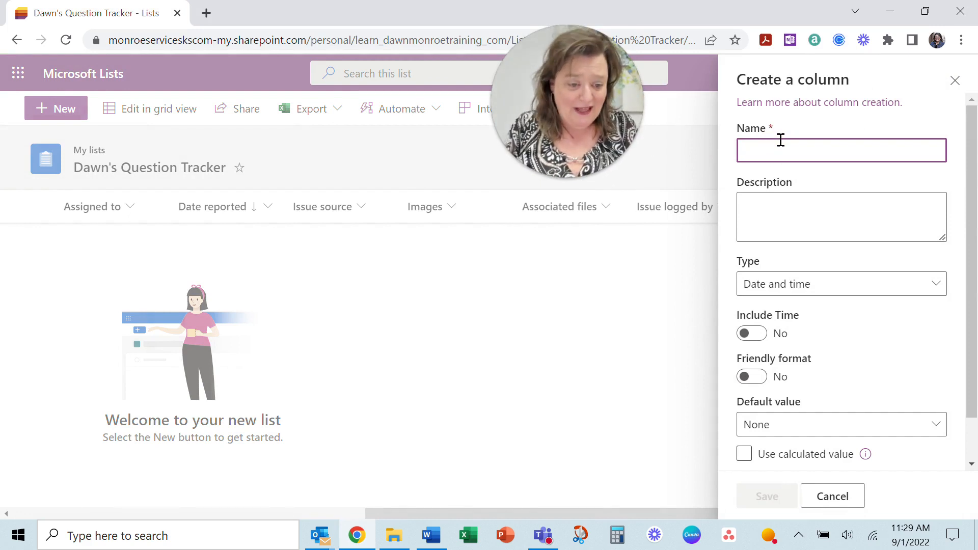
text(Date Answered)
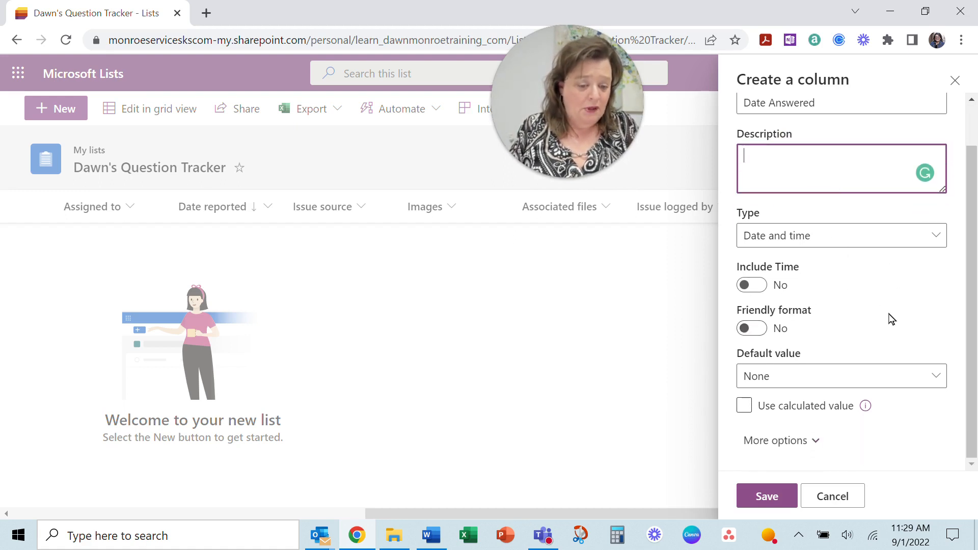
click(766, 496)
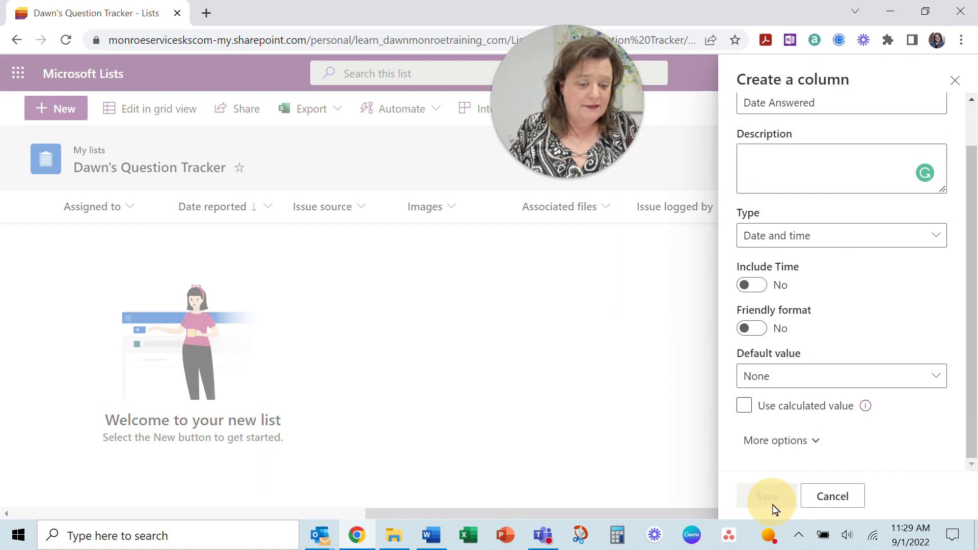
click(767, 496)
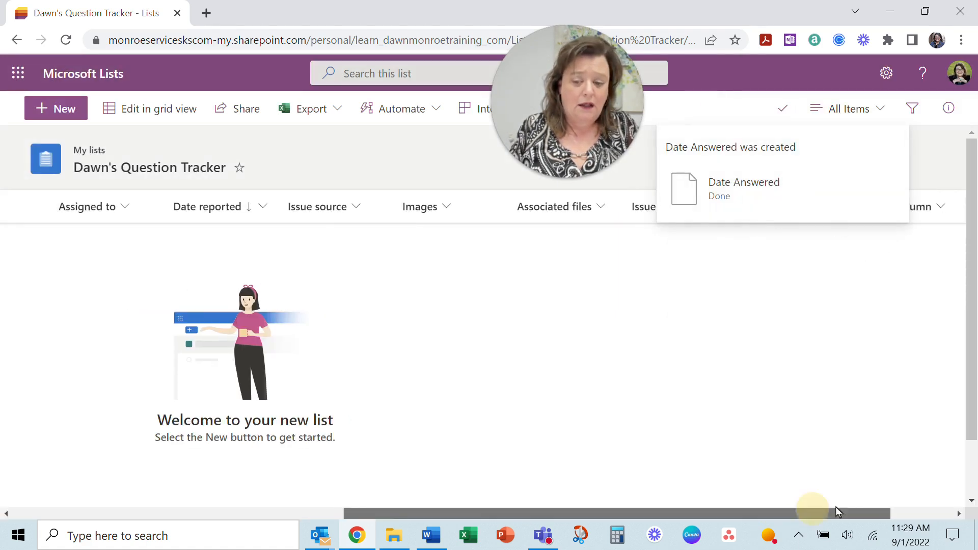
scroll(right, 3)
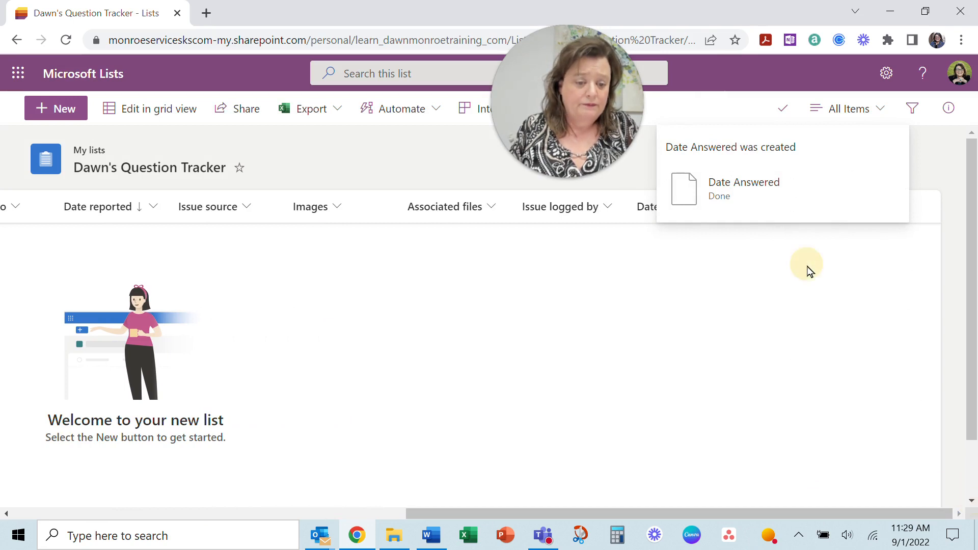
mouse_move(925, 148)
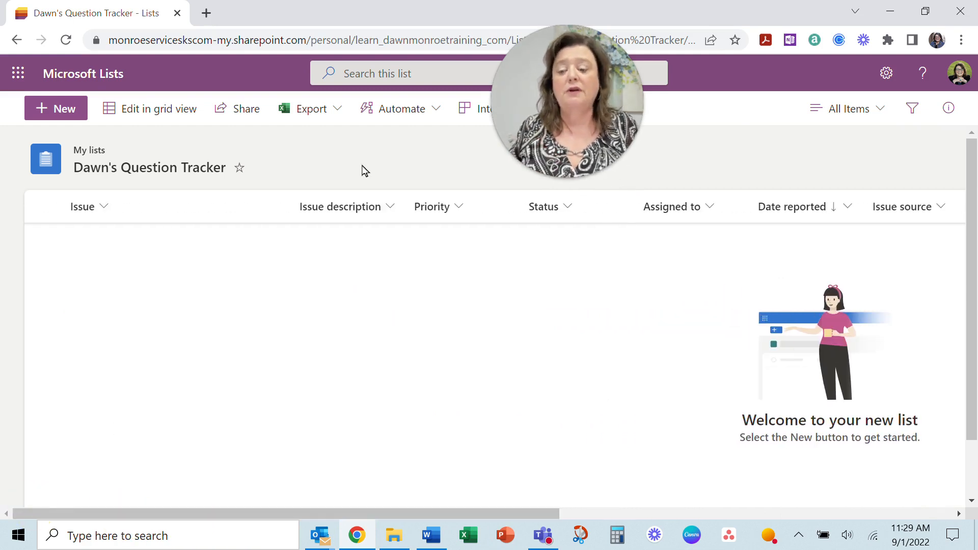
mouse_move(98, 250)
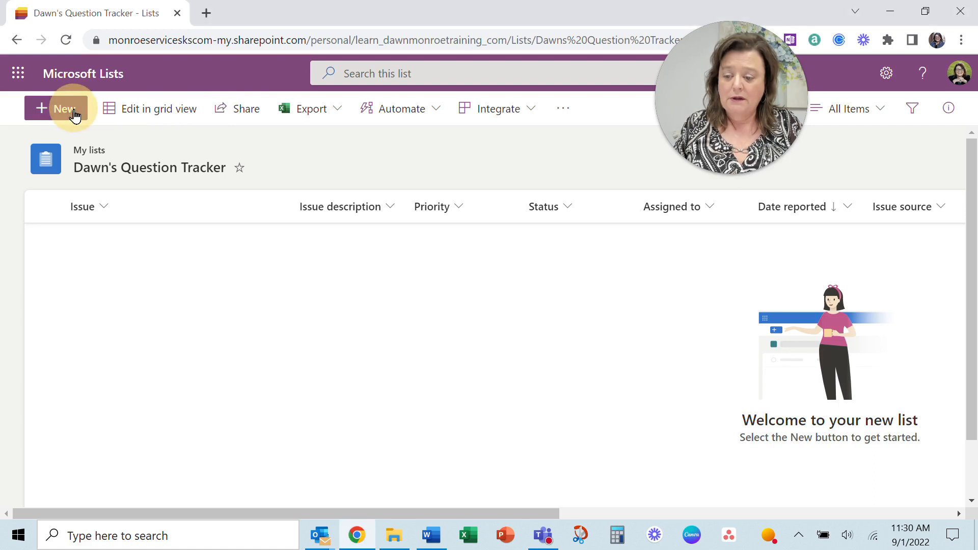
Step: Add a new item titled 'Date formatting in Excel' with a description about dates not being recognized
click(56, 108)
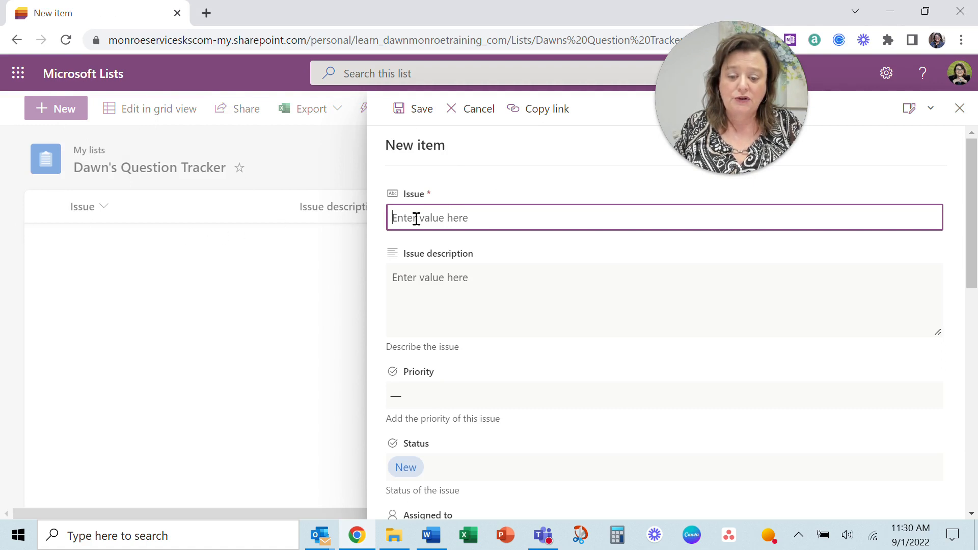
mouse_move(541, 261)
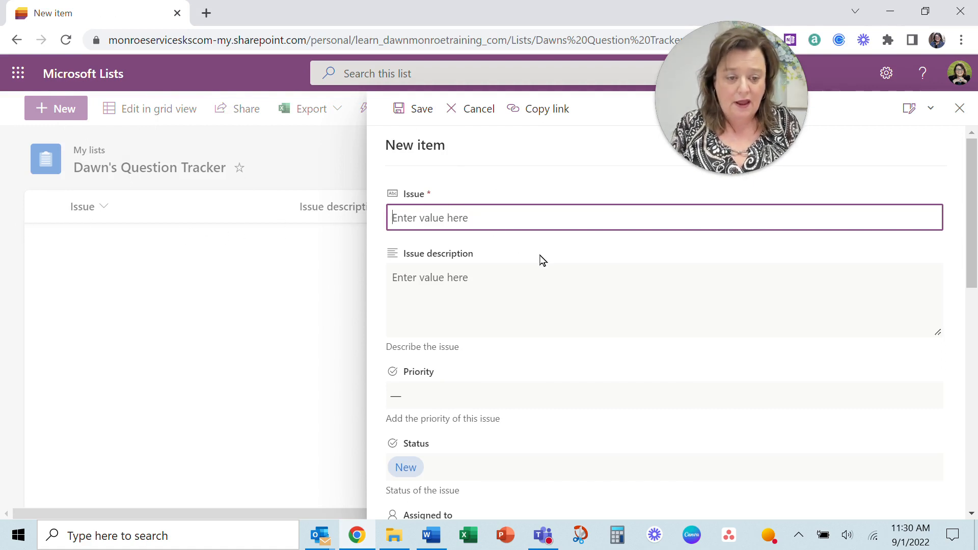
text(D)
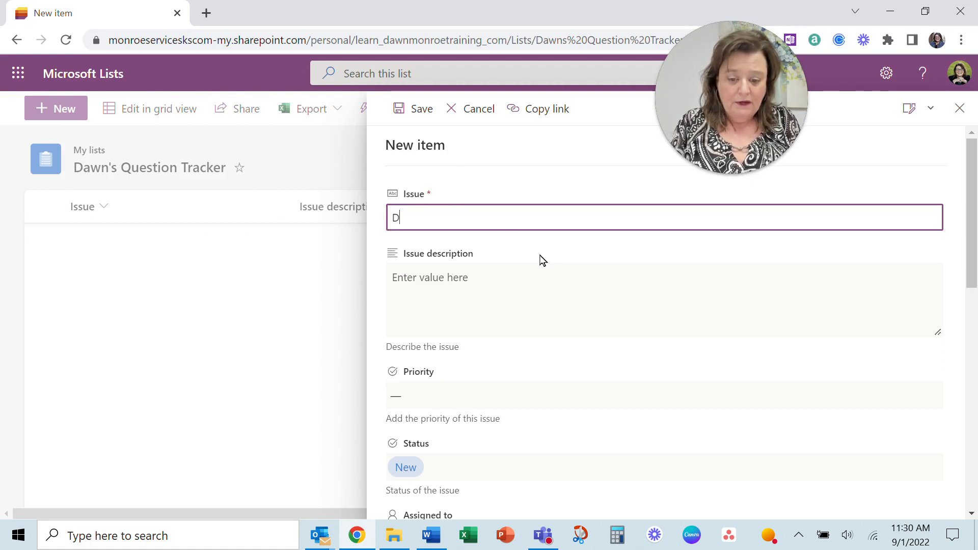
text(ate formatting in Excel)
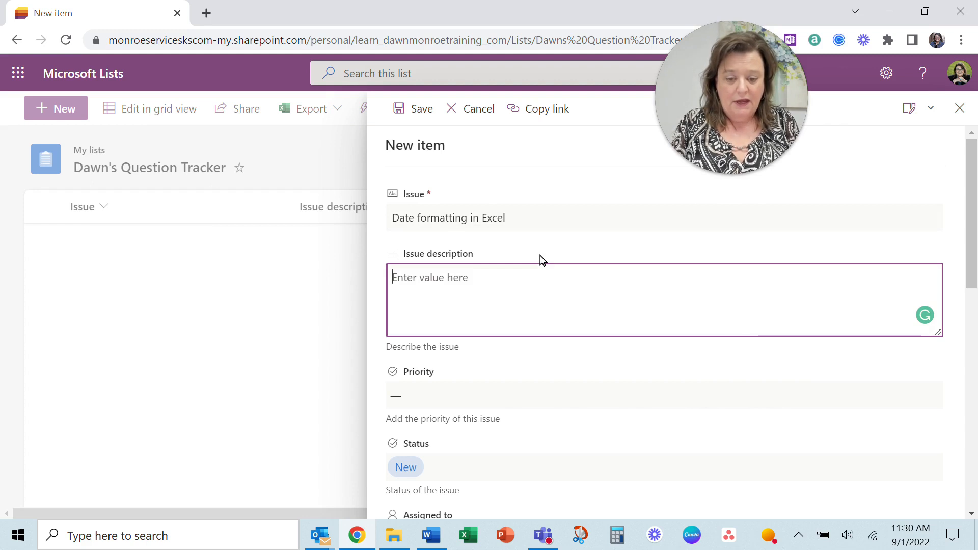
text(dates)
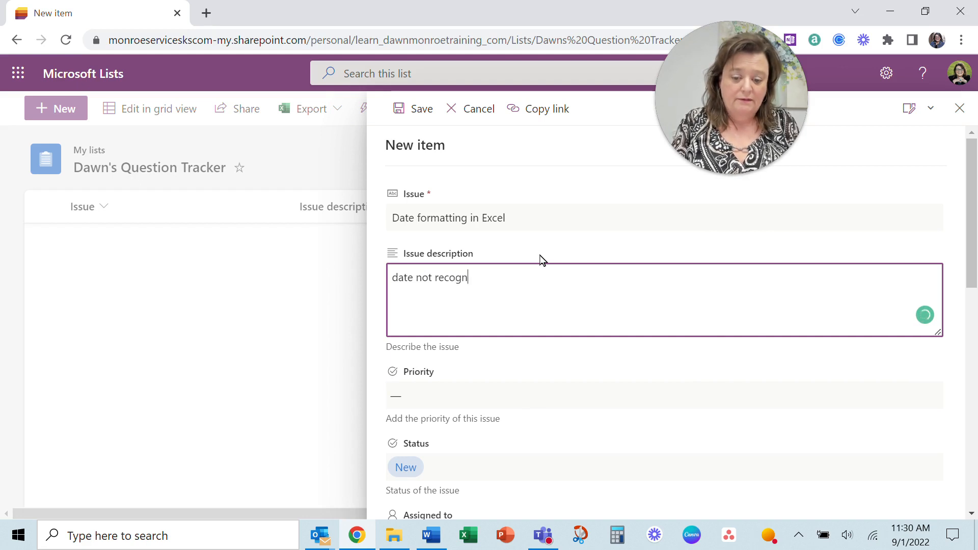
text(ized)
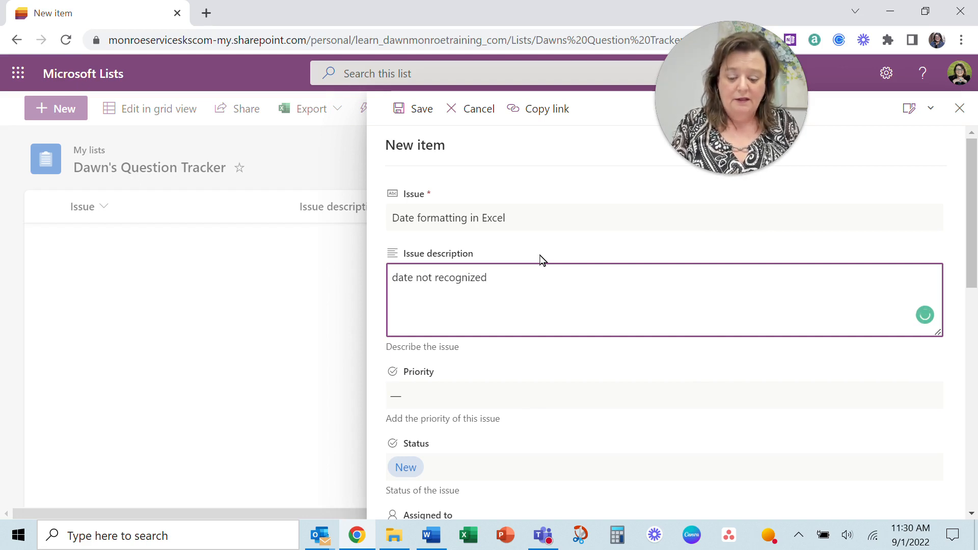
text(2022)
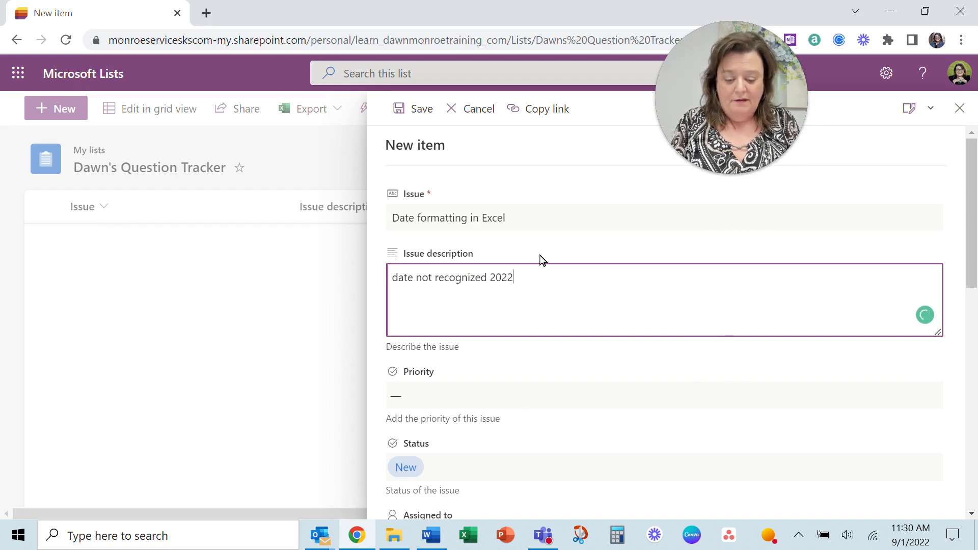
text(08)
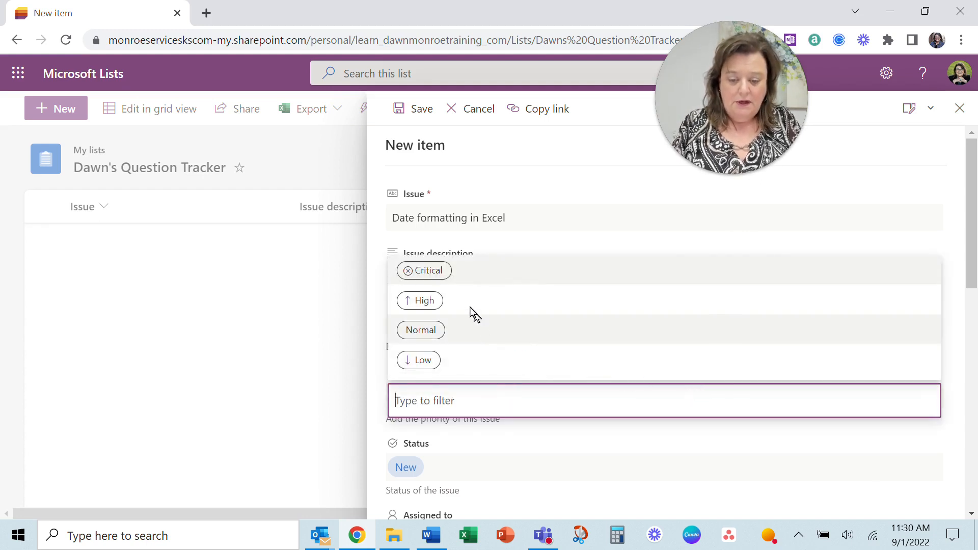
Step: Set priority High, assign to Dawn Monroe Training, and set Date reported to 9/1/2022
click(419, 300)
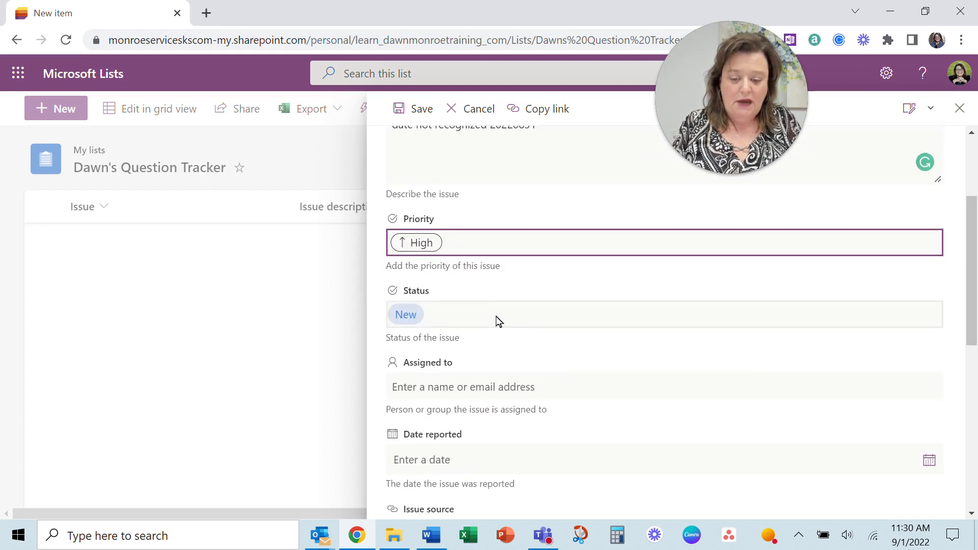
click(500, 315)
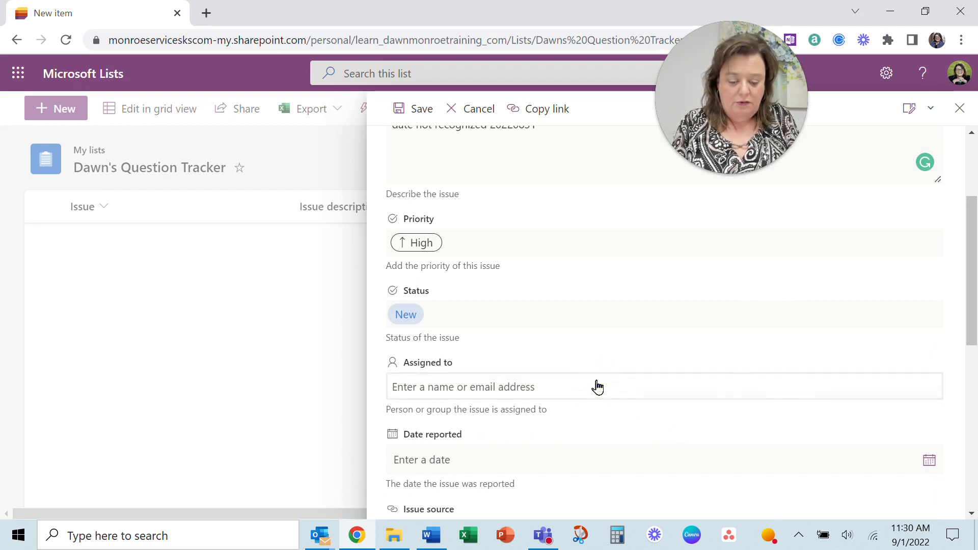
text(Dawn)
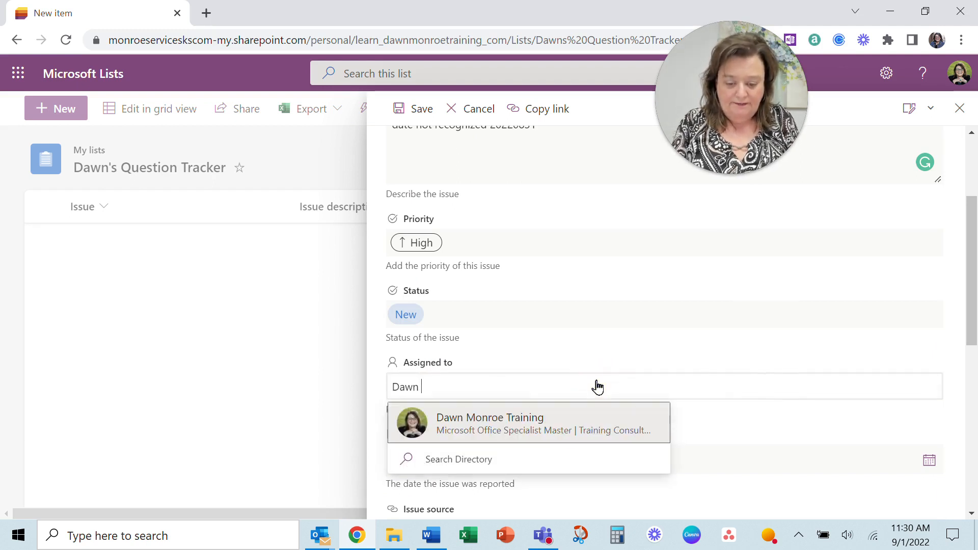
click(490, 423)
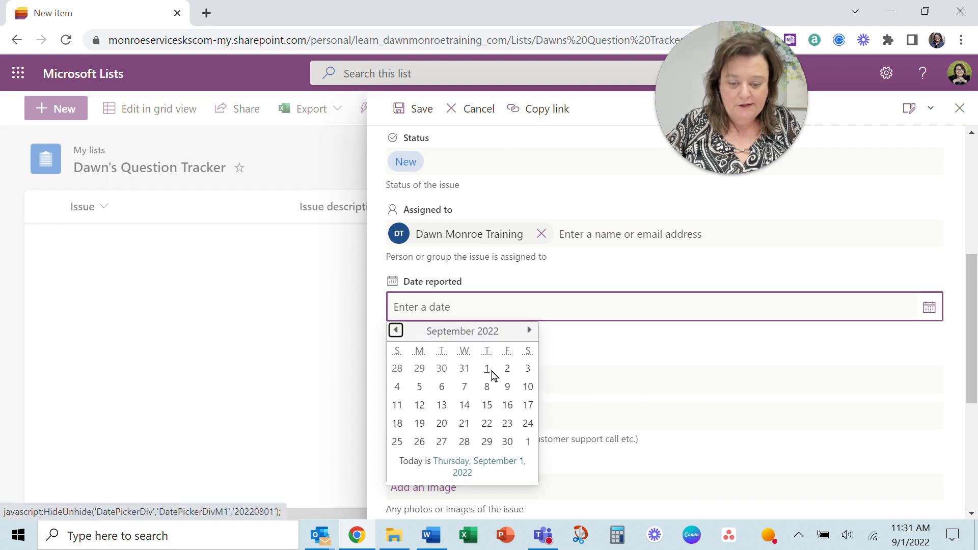
click(487, 368)
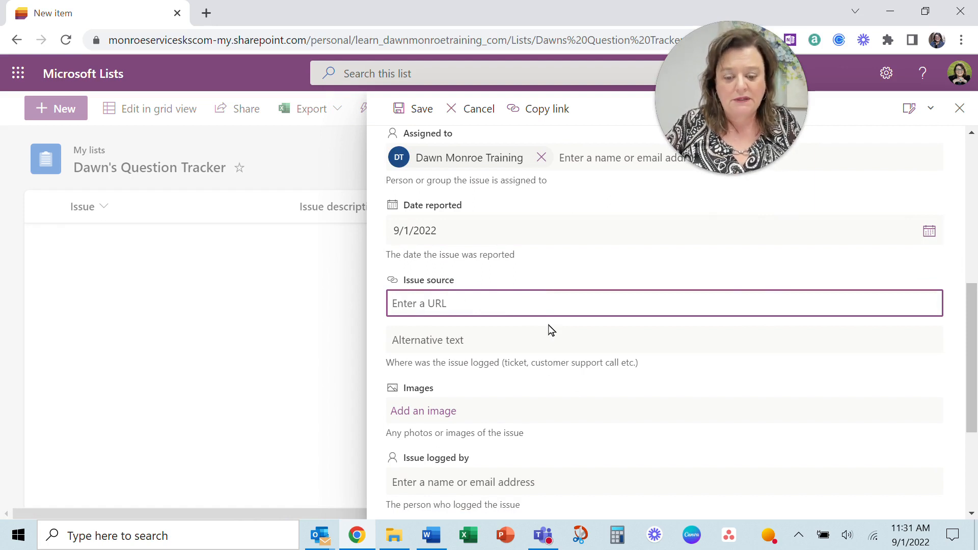
scroll(down, 3)
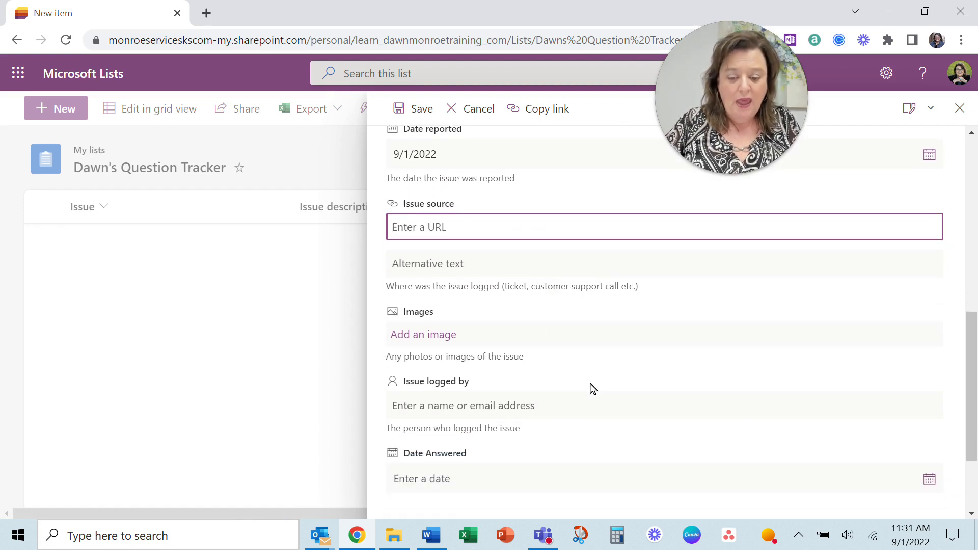
scroll(down, 3)
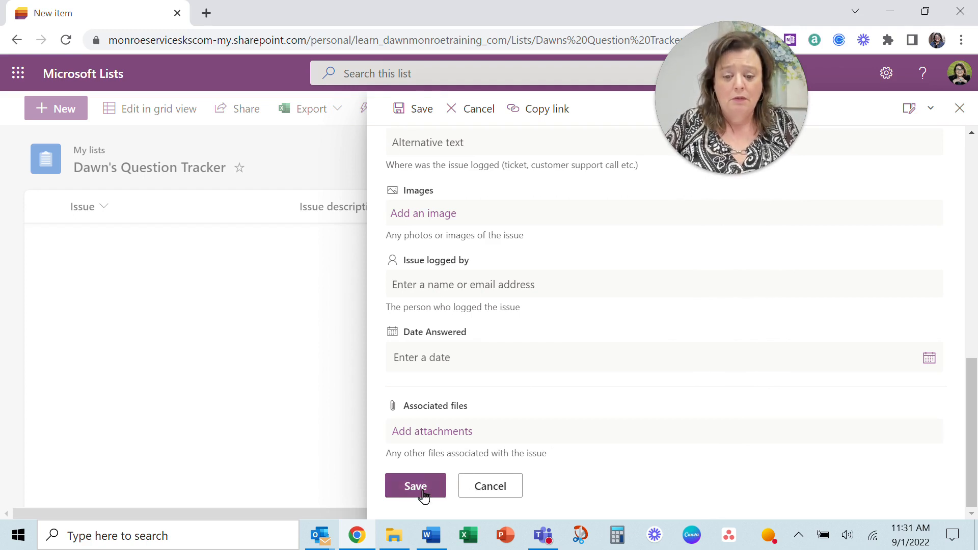
Step: Save the new item to Dawn's Question Tracker
click(416, 486)
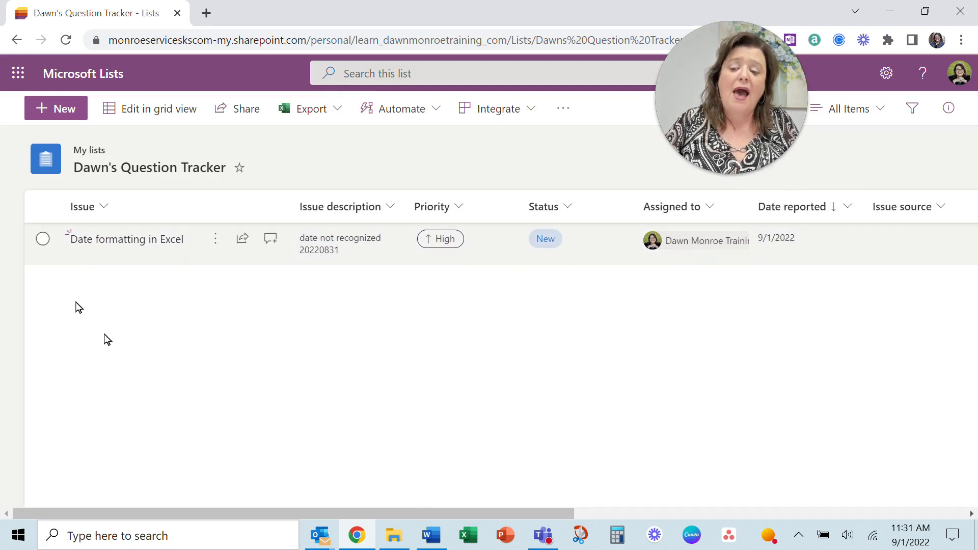
mouse_move(758, 337)
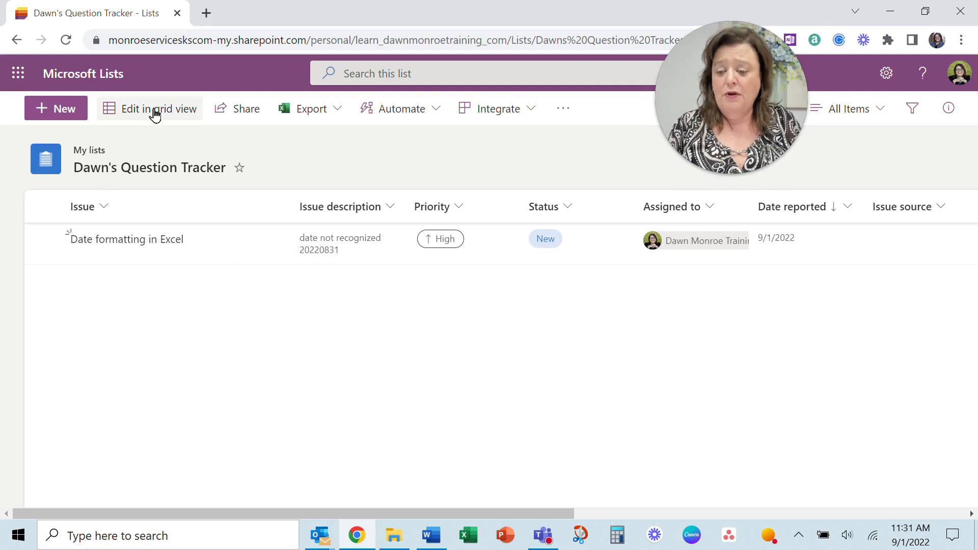
Step: Switch the list to grid editing and show the export options (CSV or Excel)
click(159, 109)
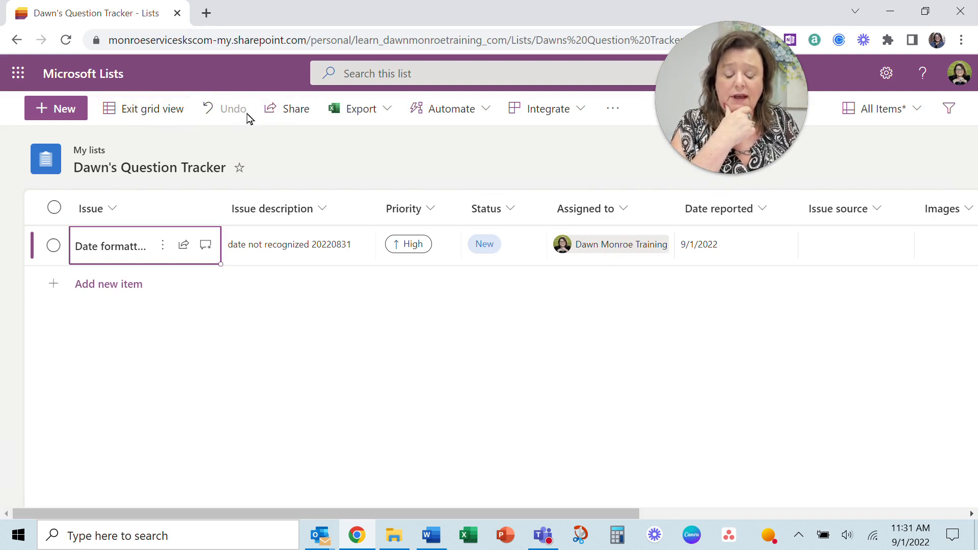
mouse_move(287, 108)
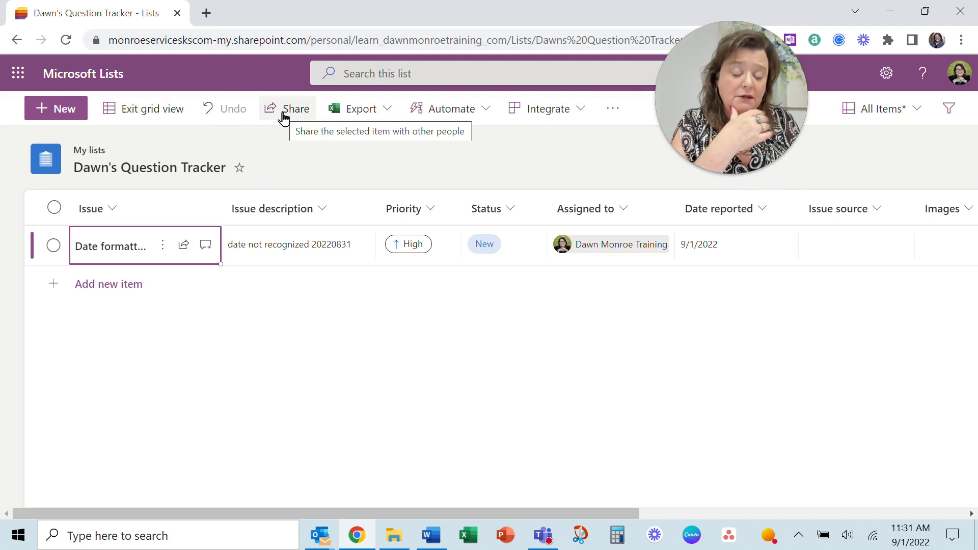
click(359, 108)
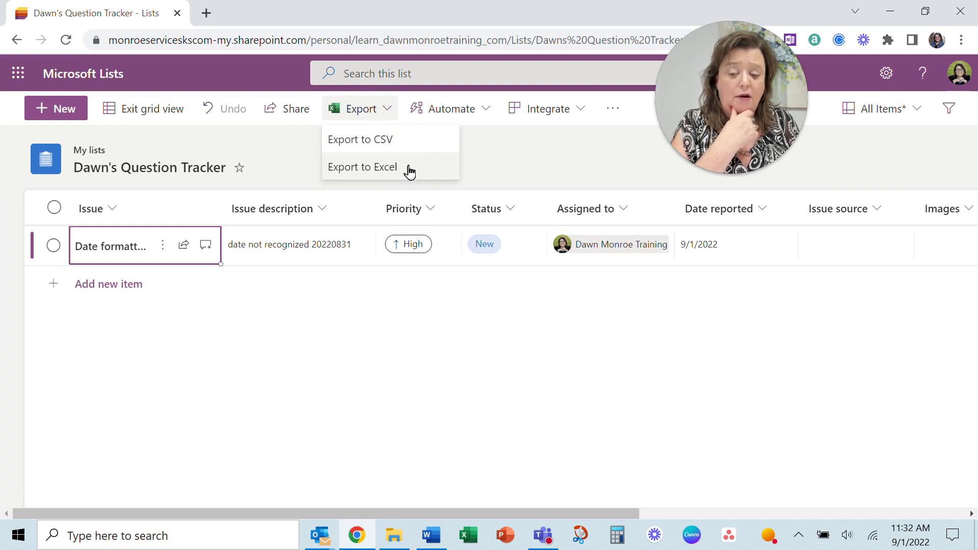
click(450, 109)
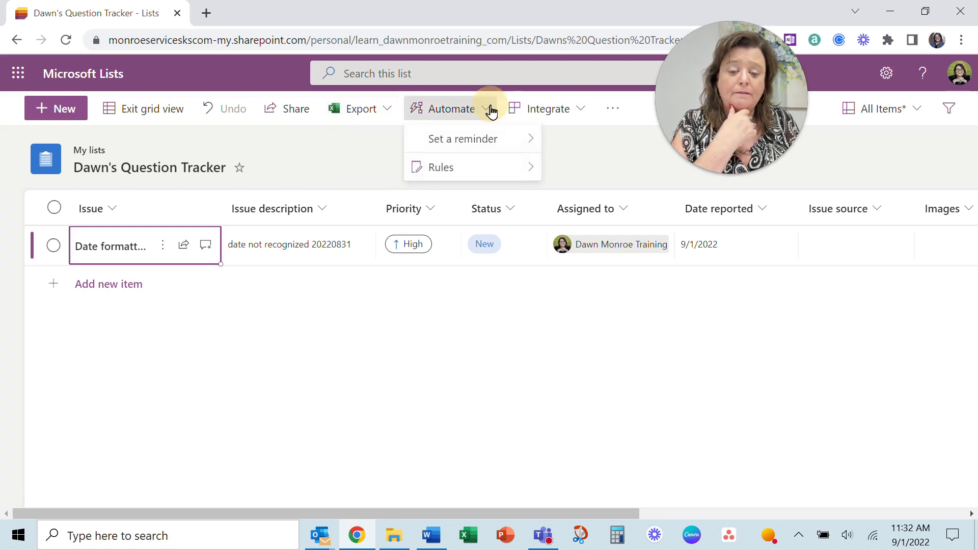
mouse_move(463, 139)
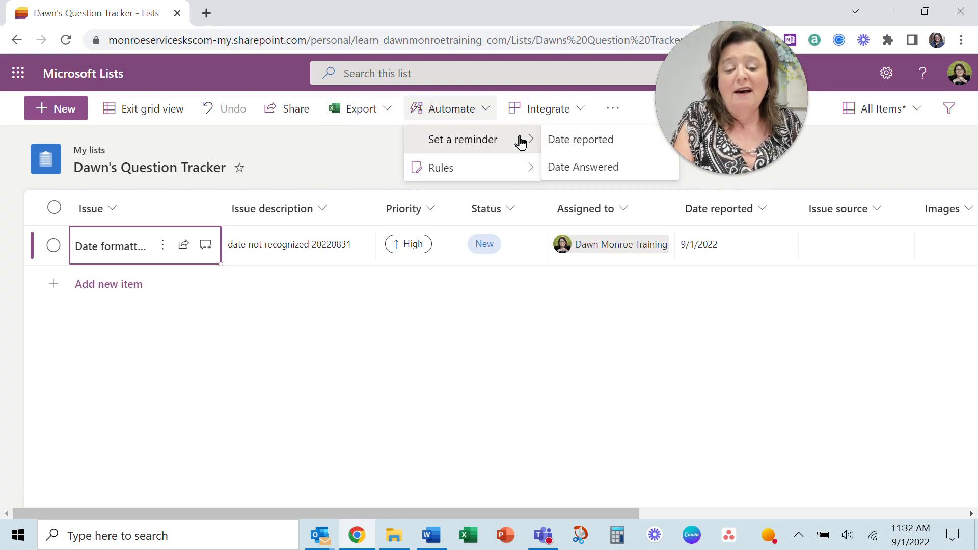
mouse_move(512, 149)
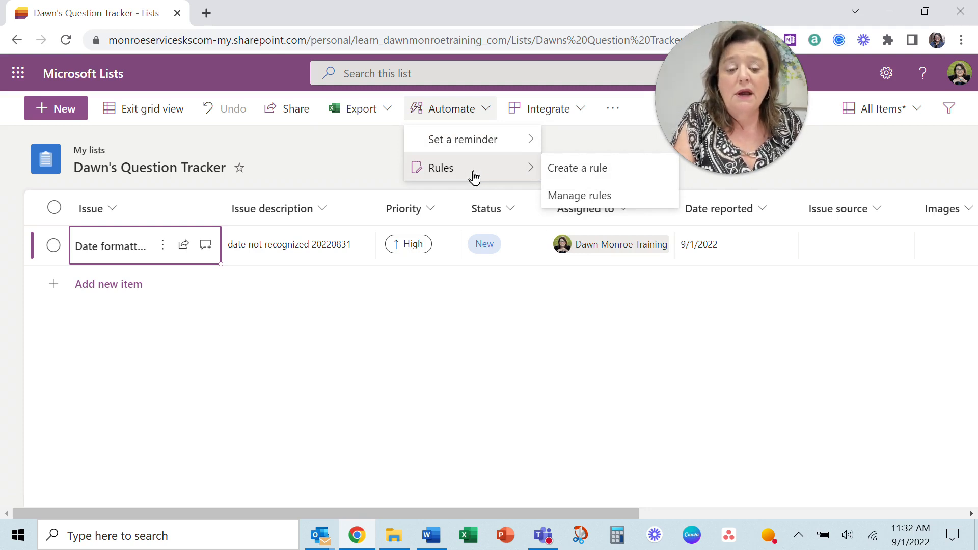
mouse_move(576, 168)
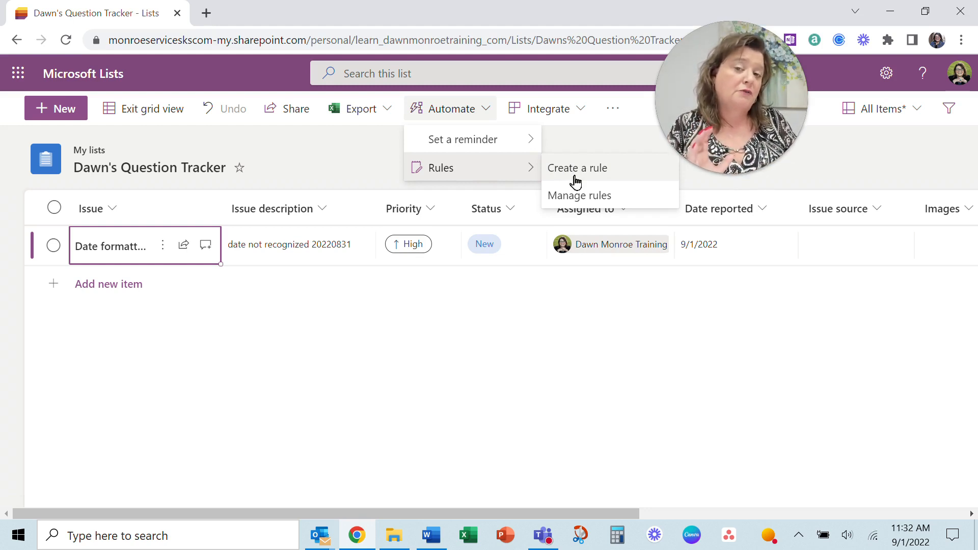
click(577, 168)
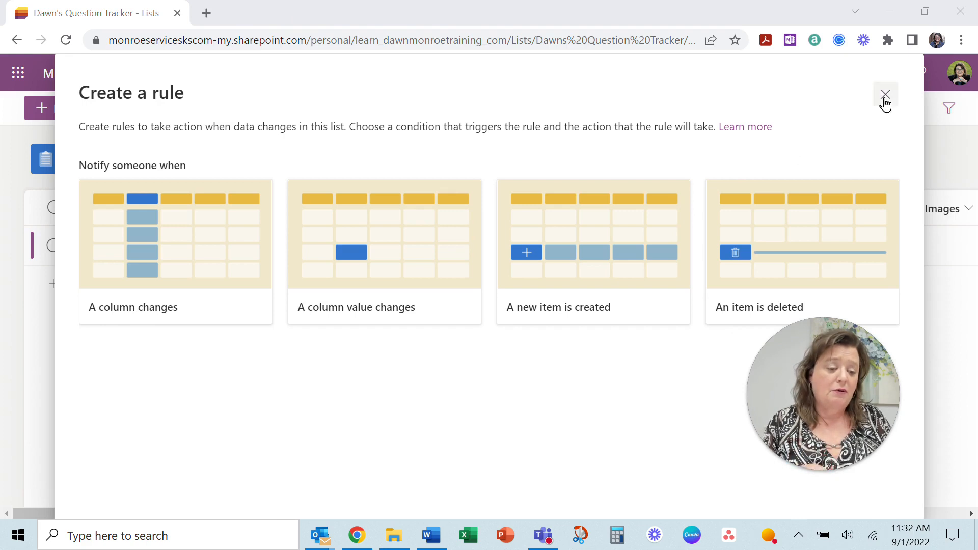
click(885, 99)
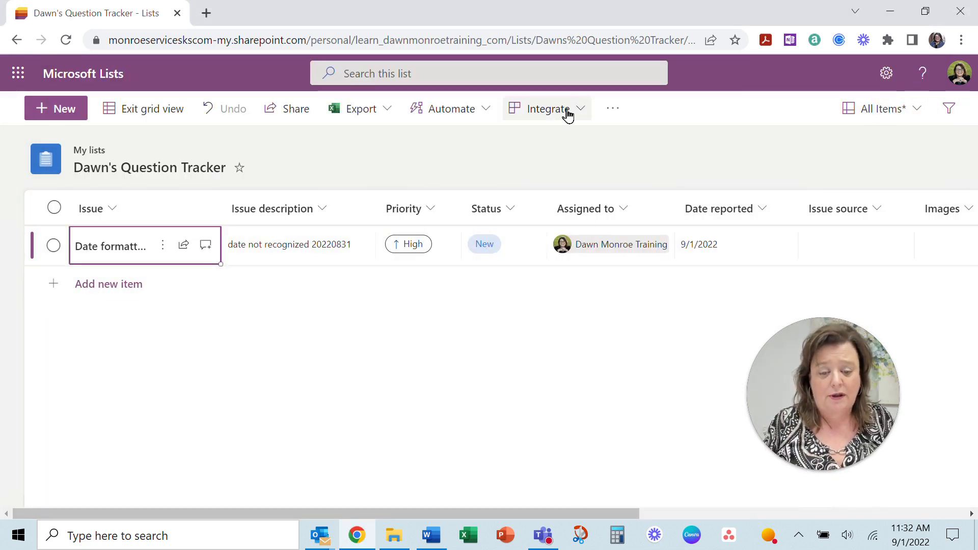
click(547, 109)
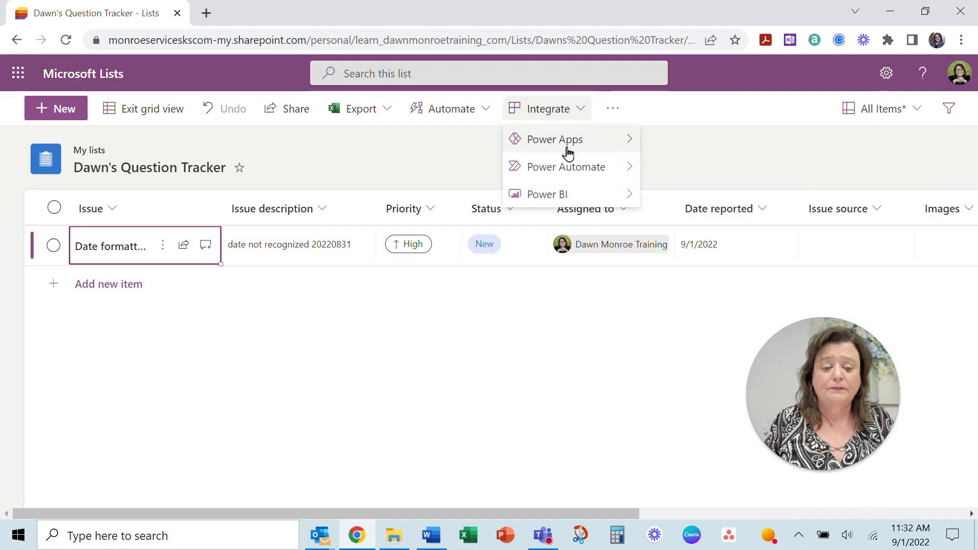
mouse_move(554, 140)
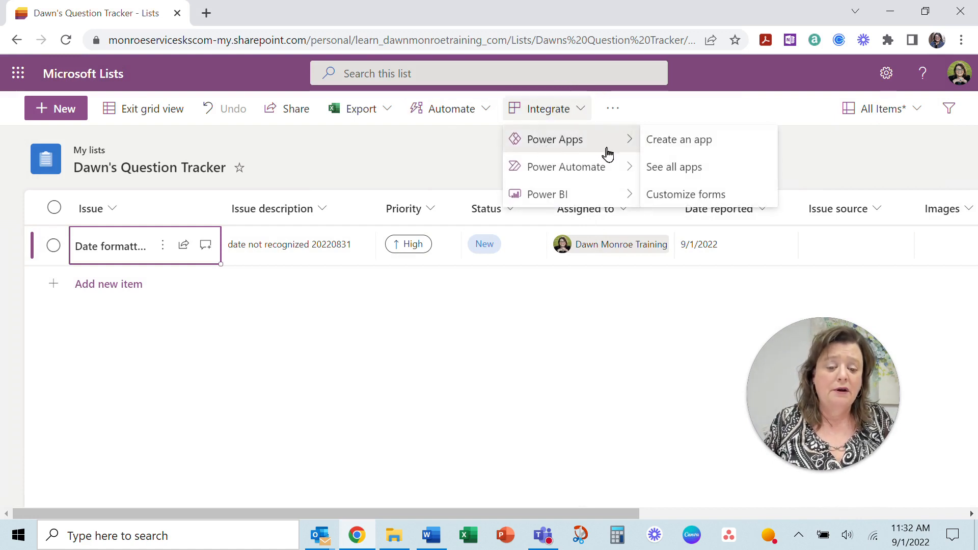
mouse_move(596, 173)
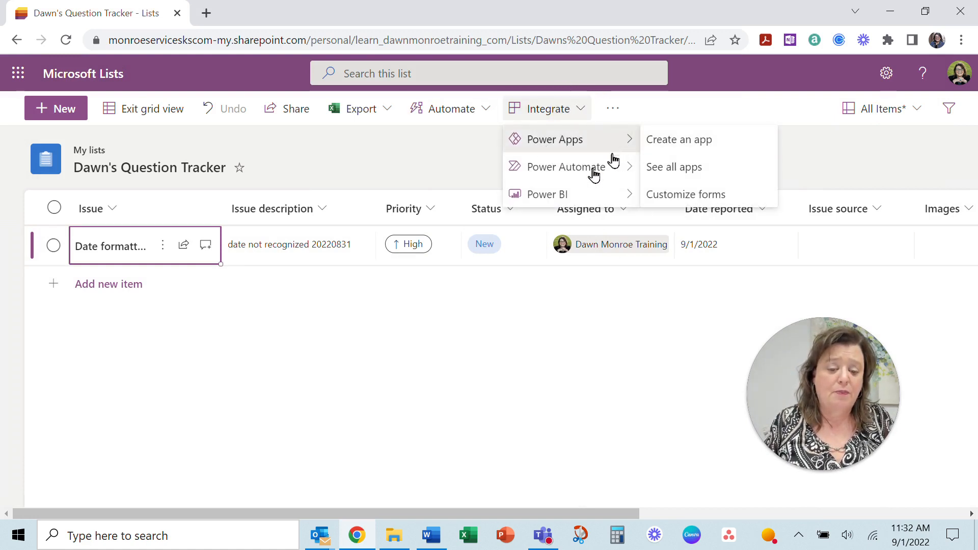
mouse_move(547, 194)
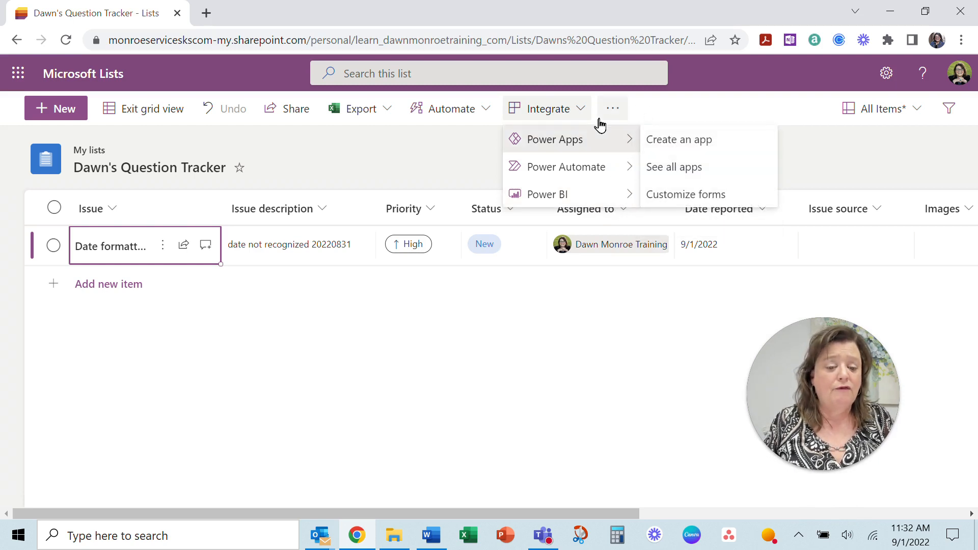
click(612, 108)
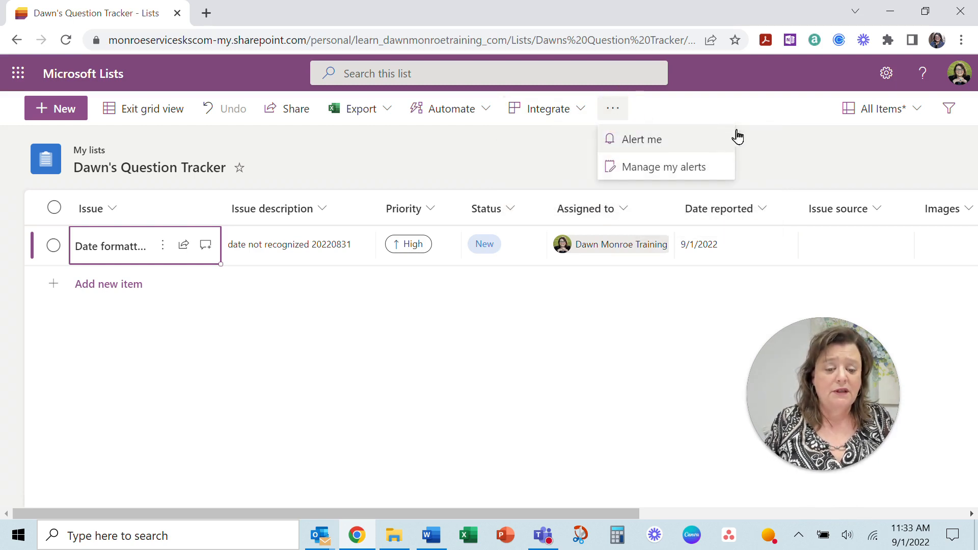
mouse_move(743, 131)
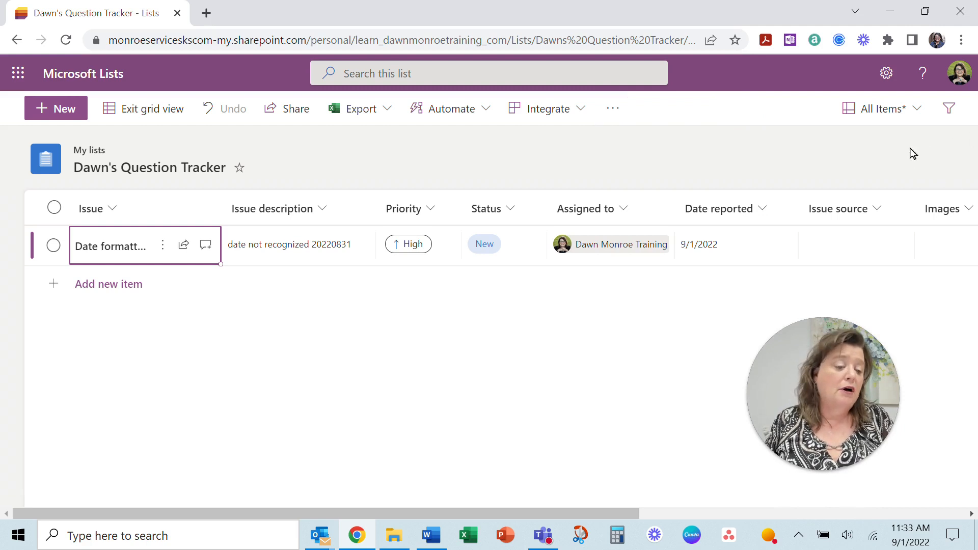
Step: Check the All Items view choices, then launch the Lists app from the Microsoft 365 app launcher
click(880, 108)
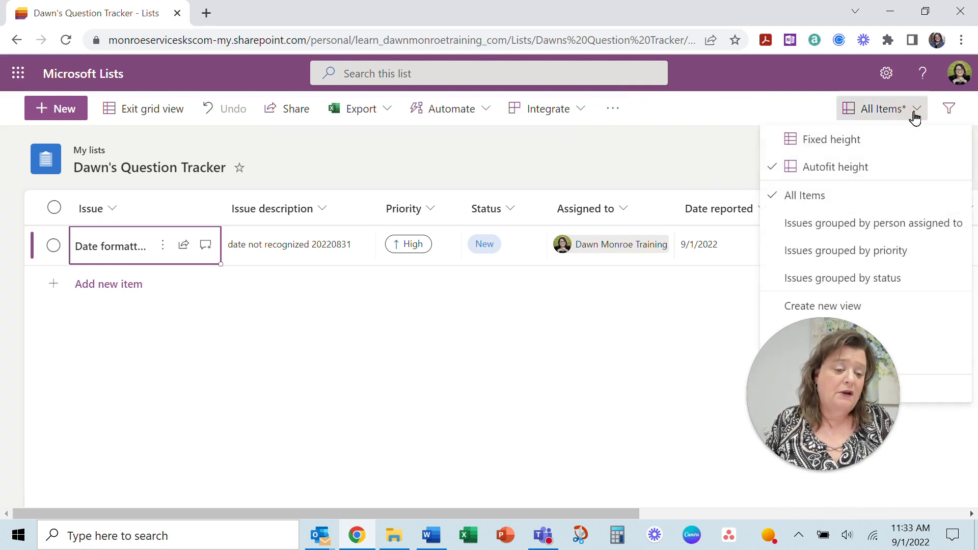
mouse_move(948, 108)
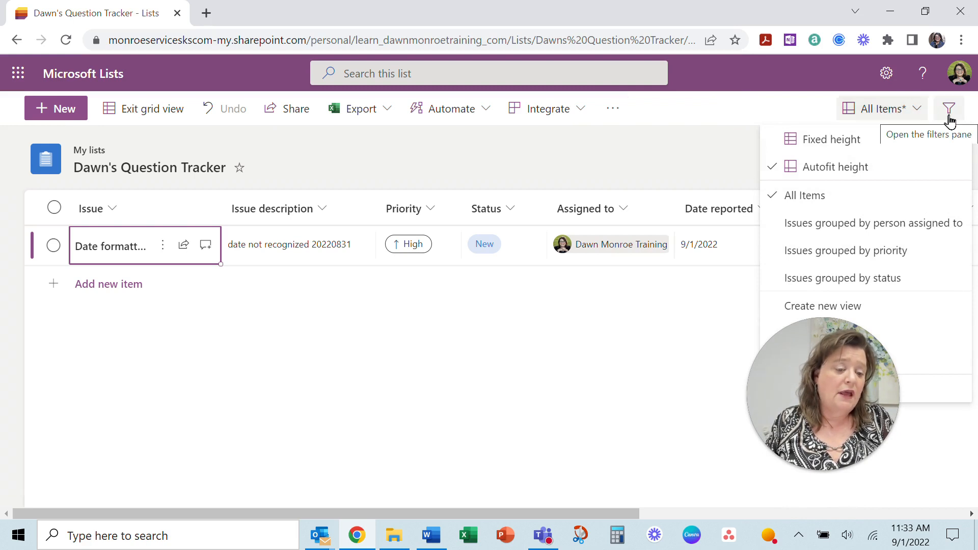
click(949, 108)
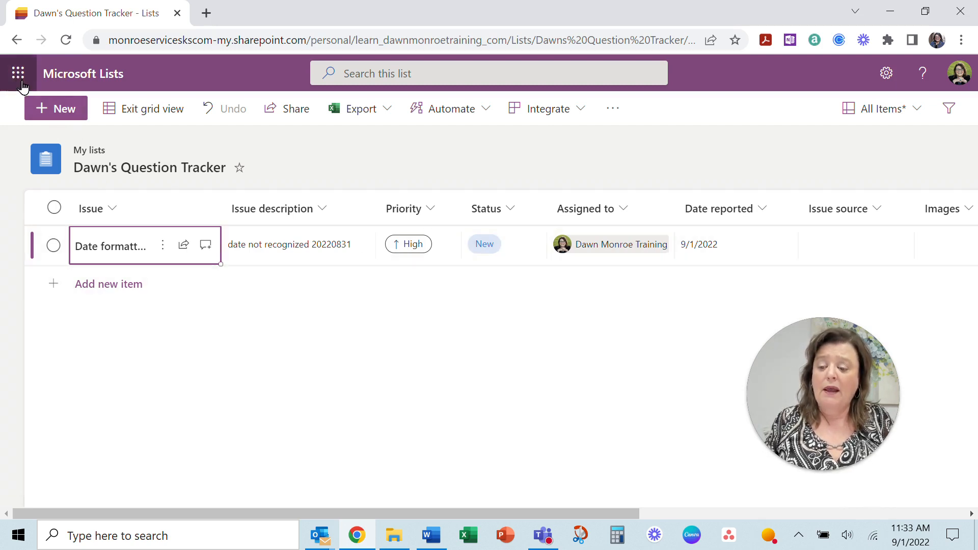
click(19, 73)
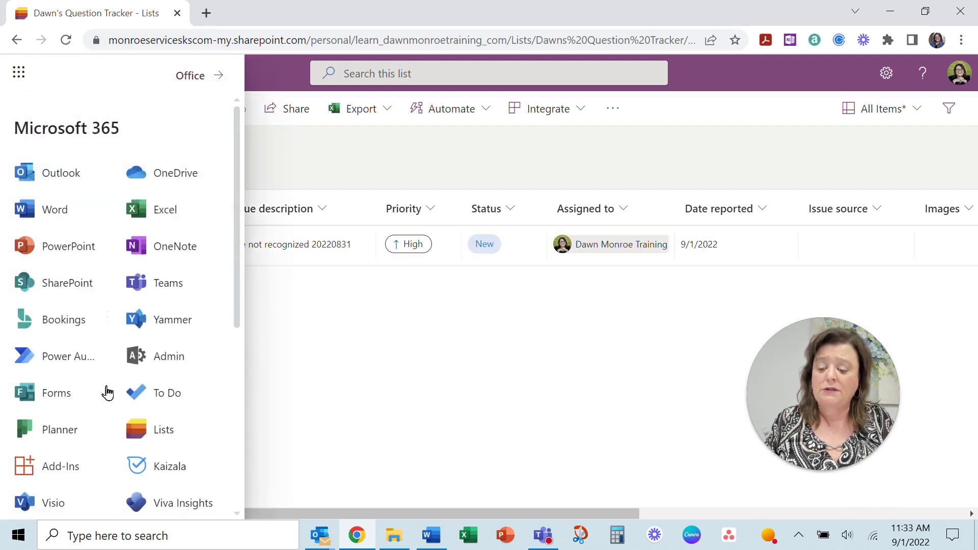
click(163, 429)
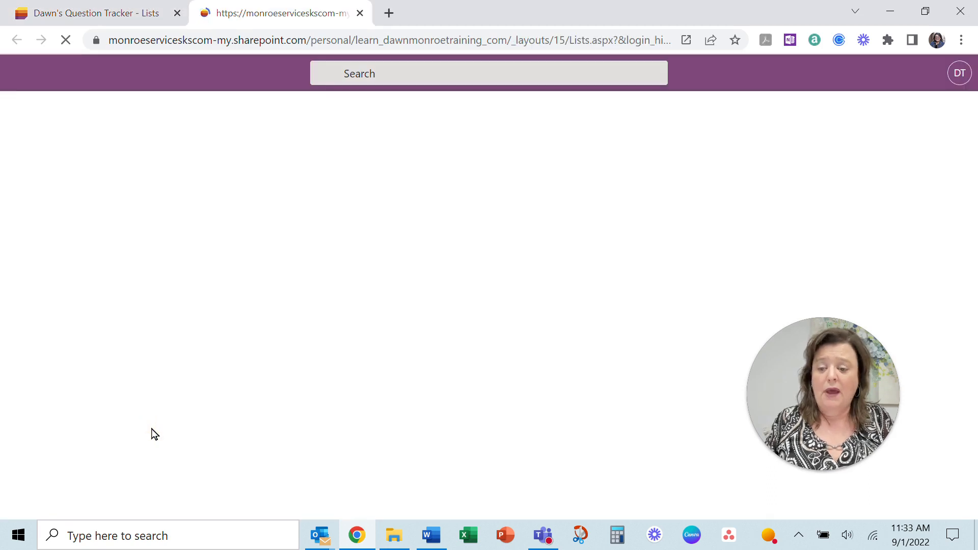